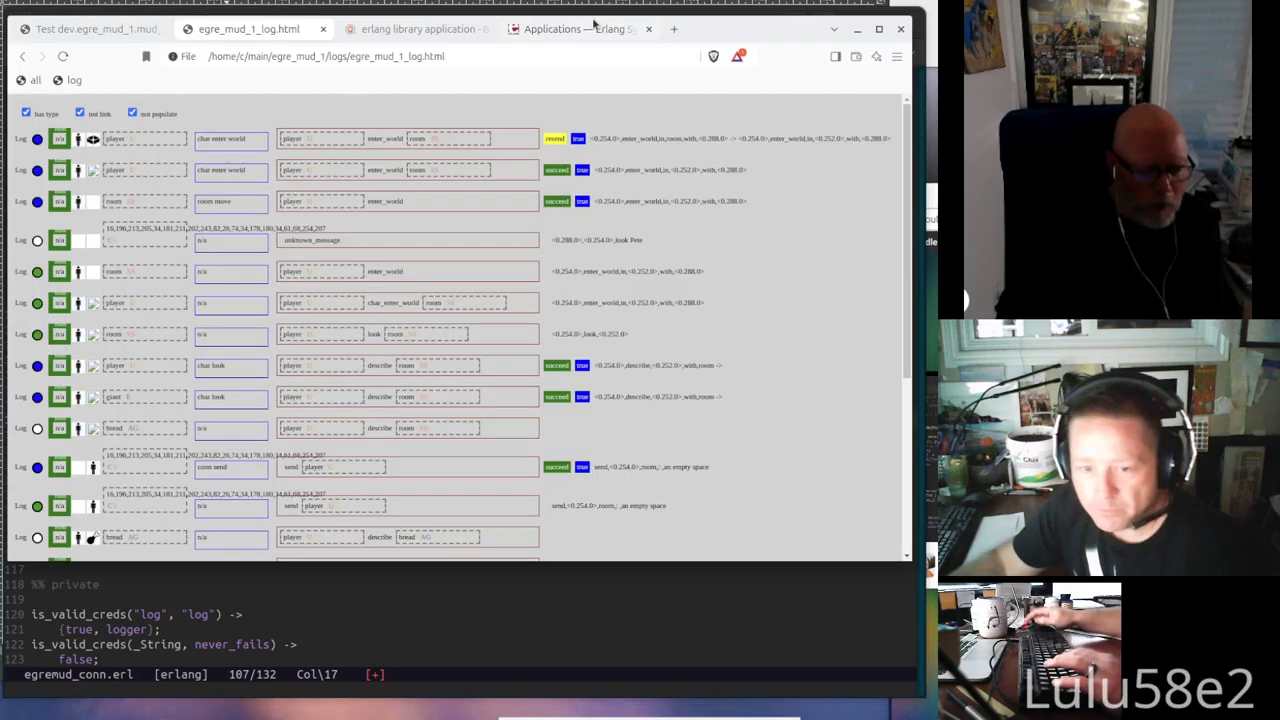
Switch to the Erlang documentation tab and go to the Erlang/OTP 27.1.2 docs home page
{"action": "left_click", "coordinate": [575, 28]}
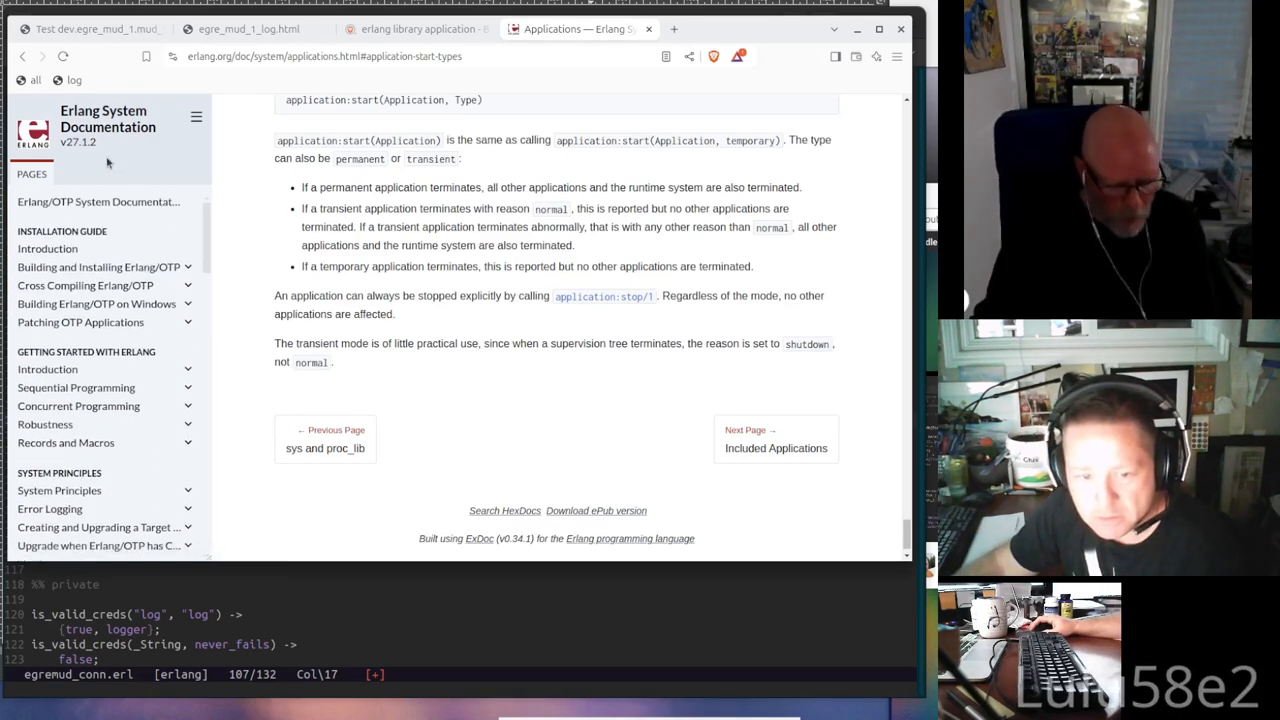
{"action": "left_click", "coordinate": [98, 201]}
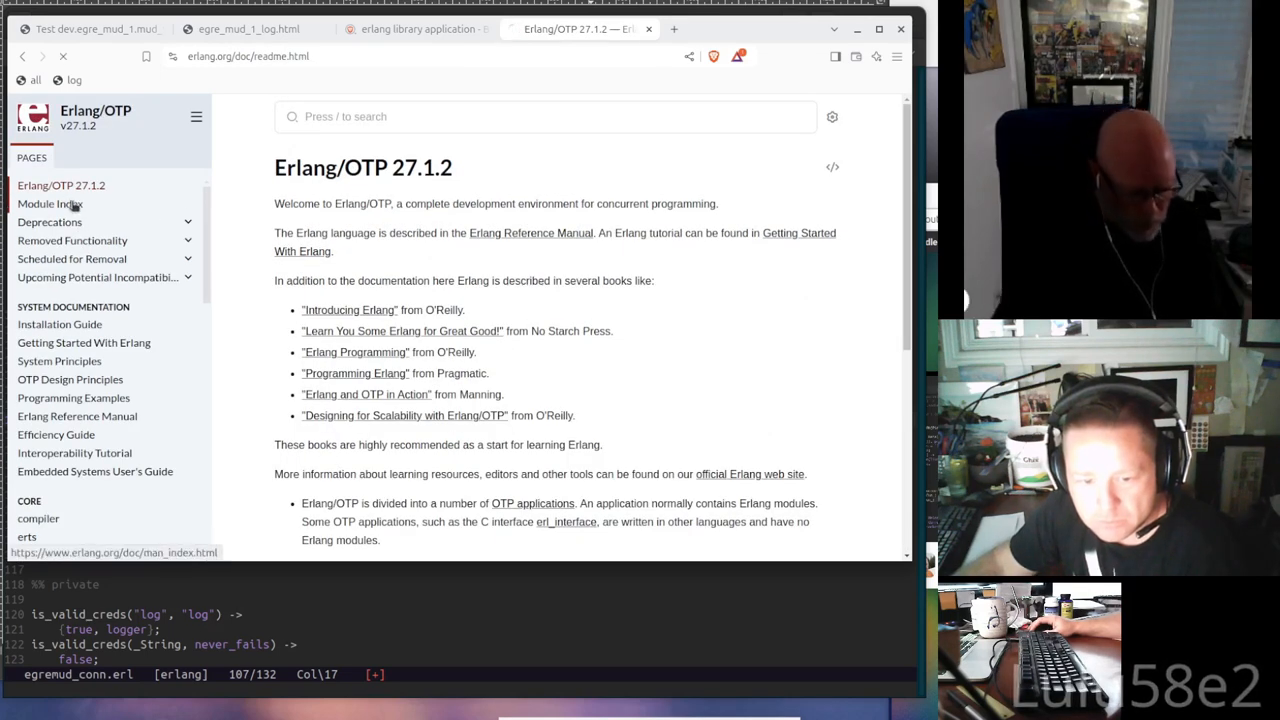
From the Module Index, scroll to and open the erlang module's reference page
{"action": "left_click", "coordinate": [50, 203]}
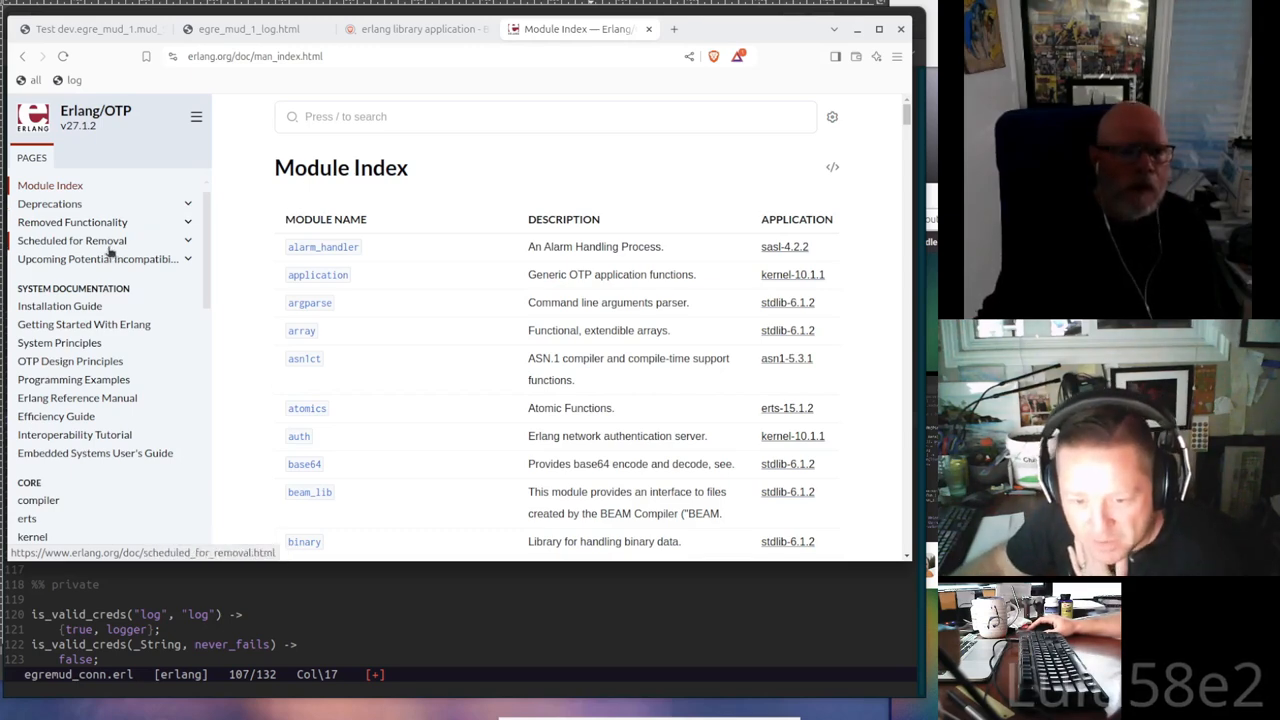
{"action": "scroll", "scroll_direction": "down", "scroll_amount": 3}
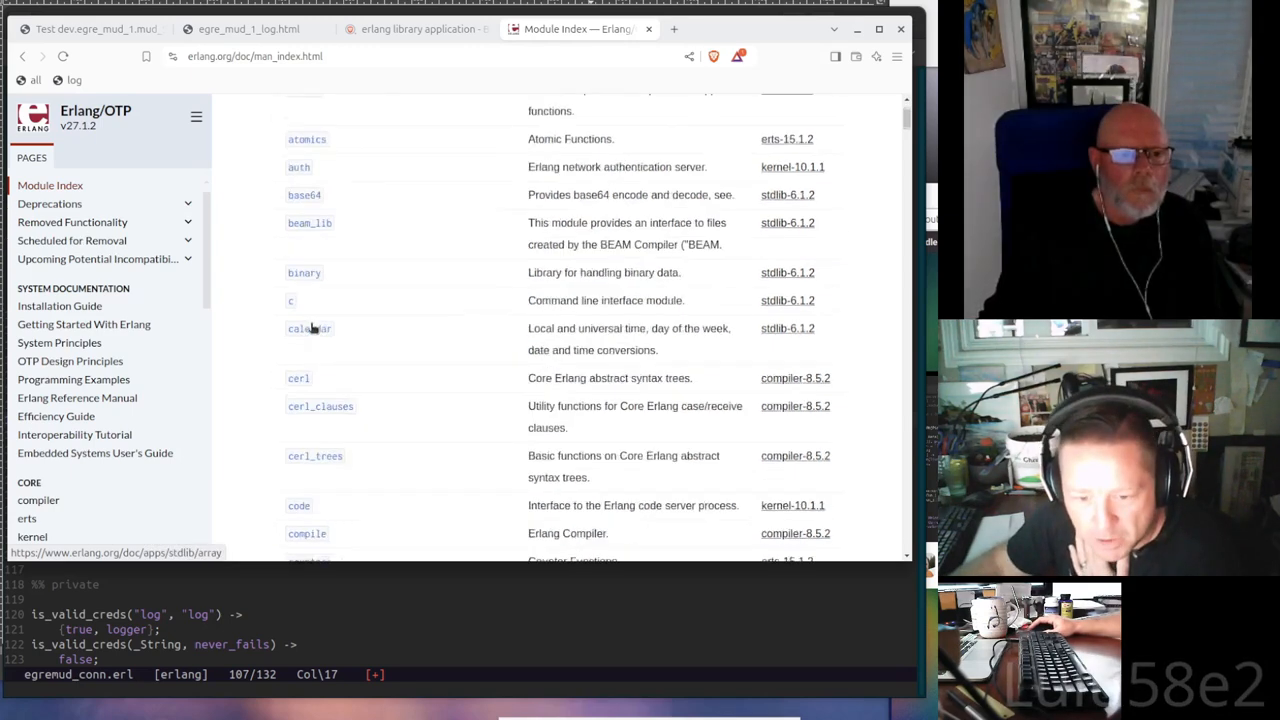
{"action": "scroll", "scroll_direction": "down", "scroll_amount": 3}
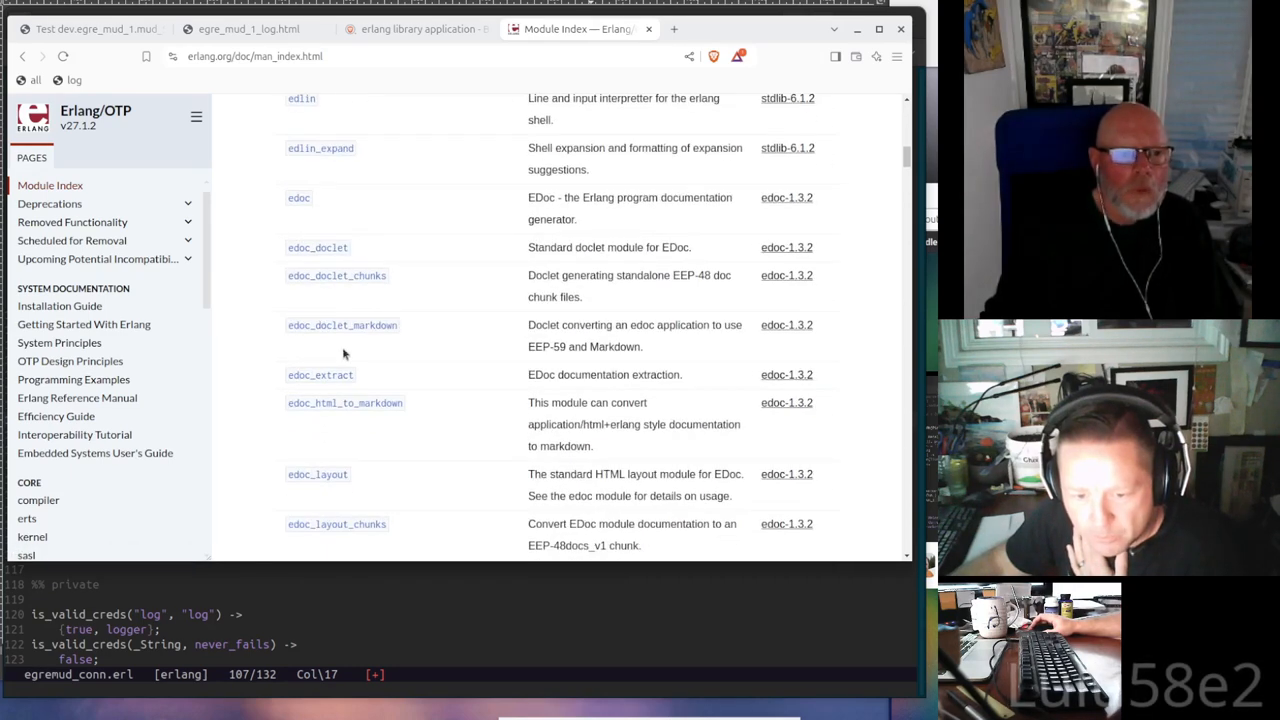
{"action": "scroll", "scroll_direction": "down", "scroll_amount": 3}
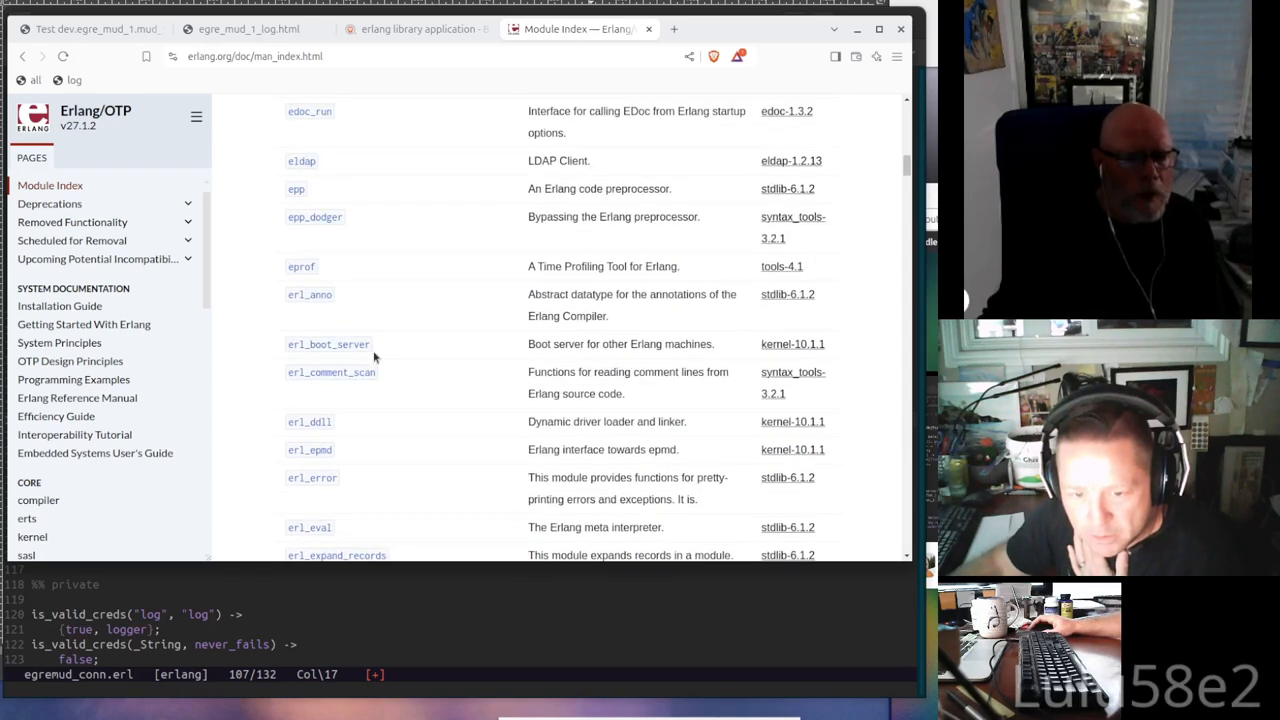
{"action": "scroll", "scroll_direction": "down", "scroll_amount": 3}
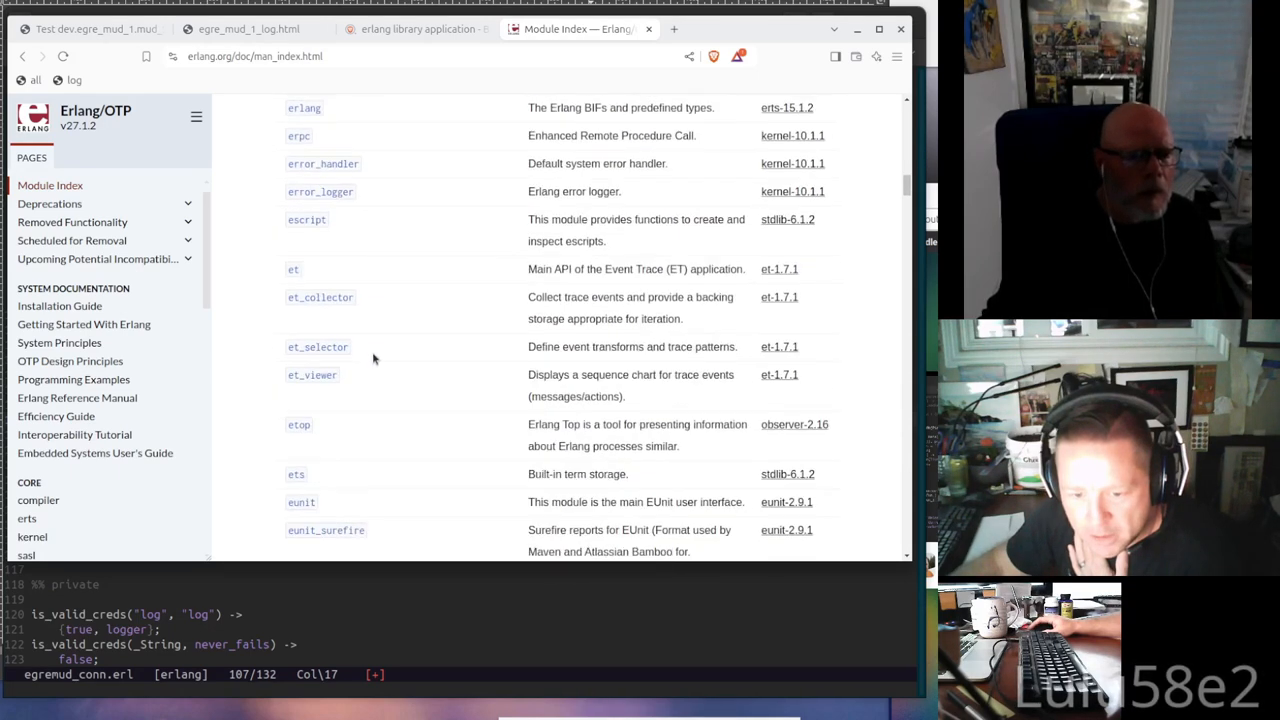
{"action": "left_click", "coordinate": [304, 108]}
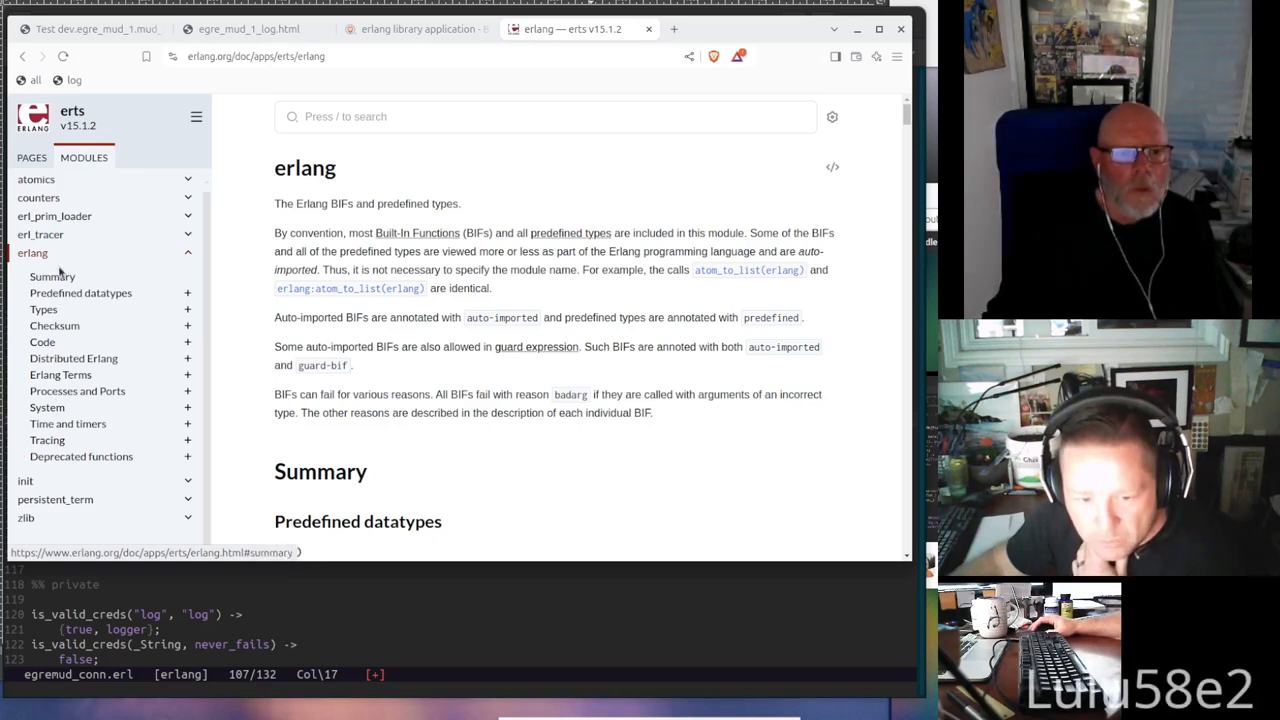
{"action": "mouse_move", "coordinate": [42, 341]}
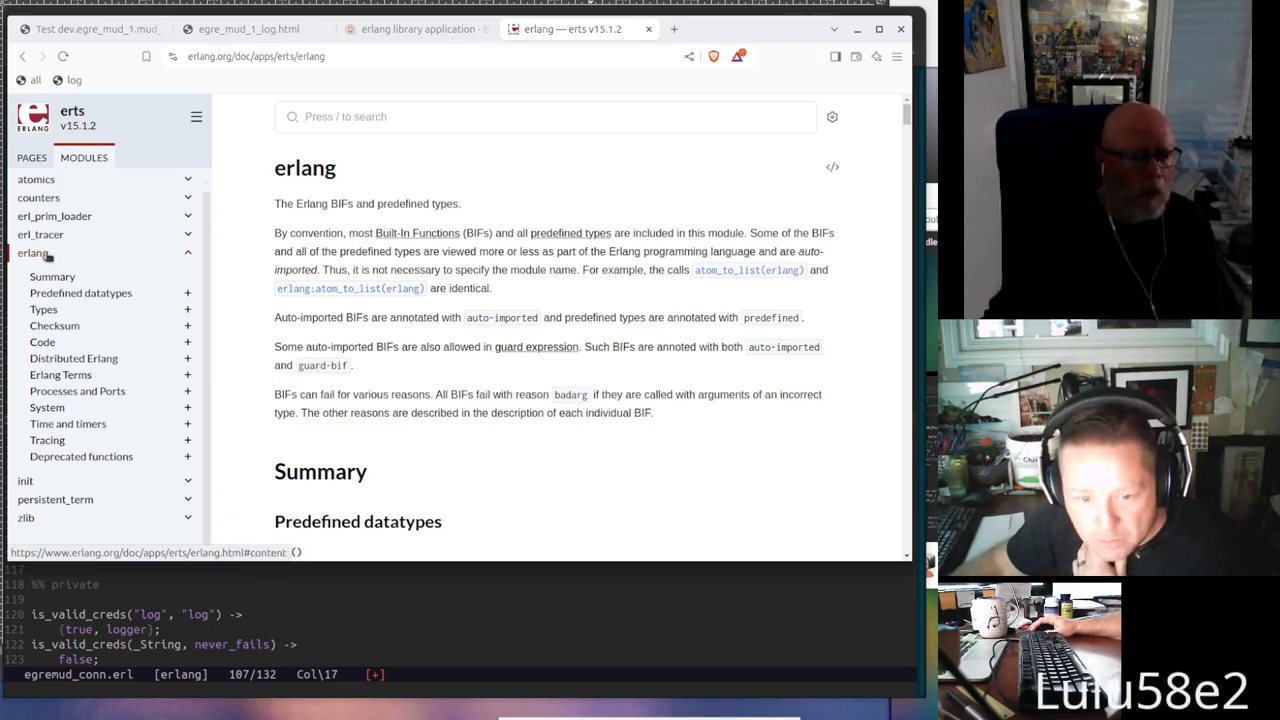
{"action": "mouse_move", "coordinate": [43, 309]}
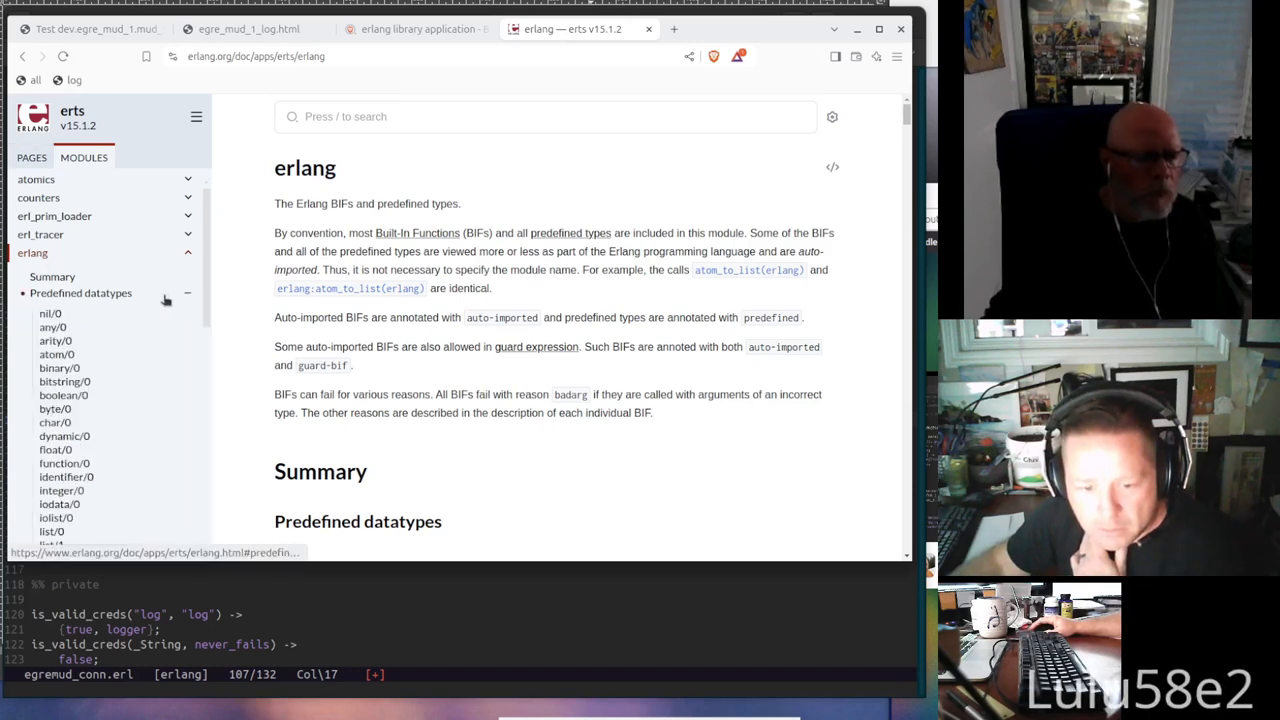
Expand the Code functions group and scroll the function list down to the Deprecated functions group
{"action": "scroll", "scroll_direction": "down", "scroll_amount": 3}
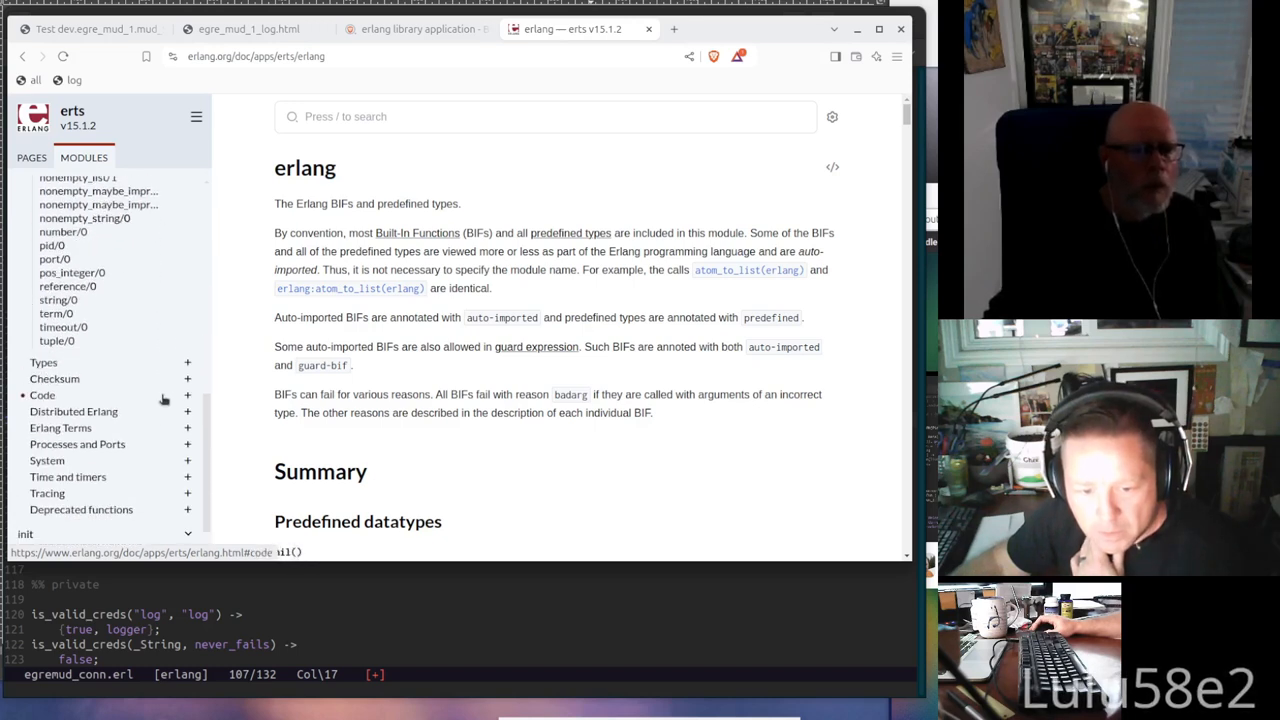
{"action": "left_click", "coordinate": [42, 395]}
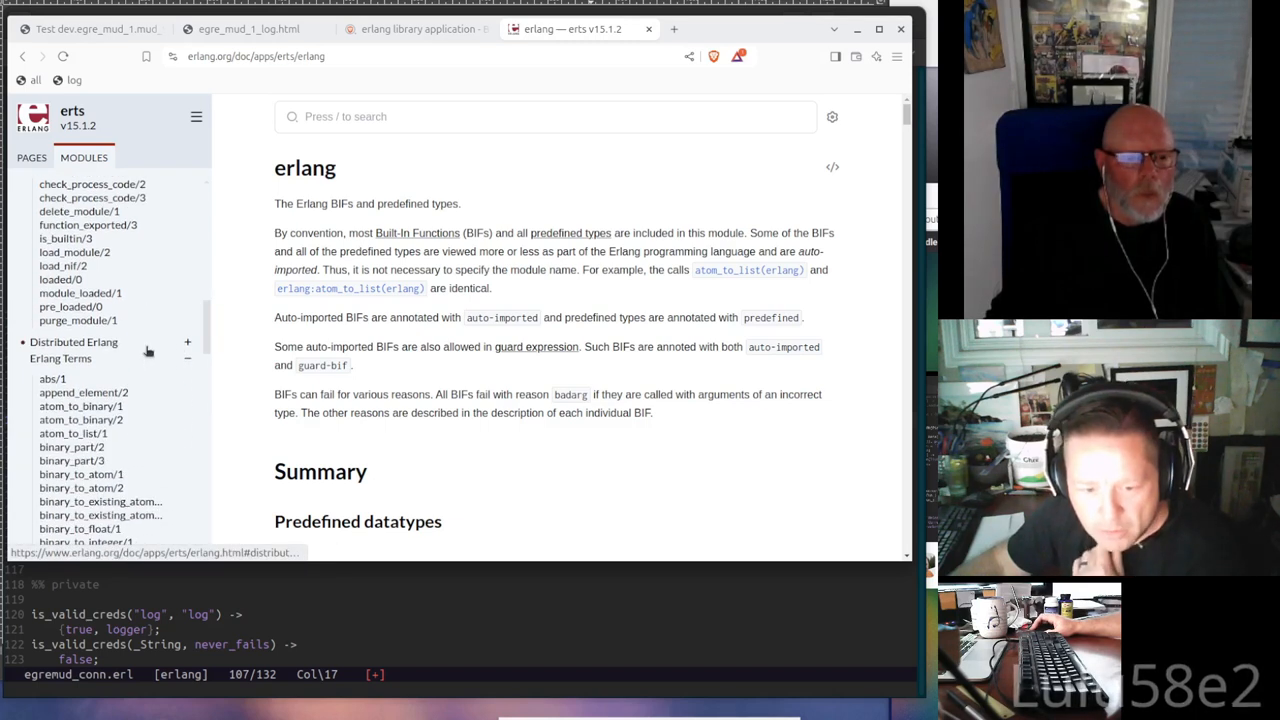
{"action": "scroll", "scroll_direction": "down", "scroll_amount": 3}
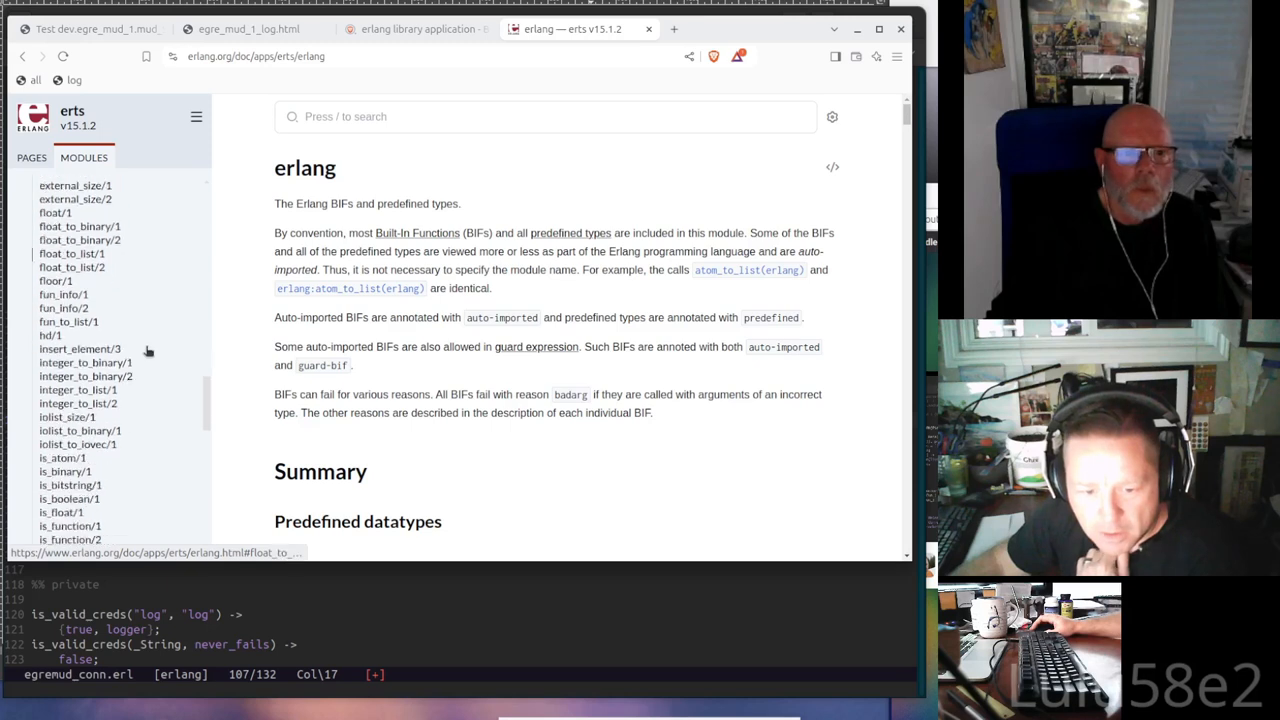
{"action": "scroll", "scroll_direction": "down", "scroll_amount": 3}
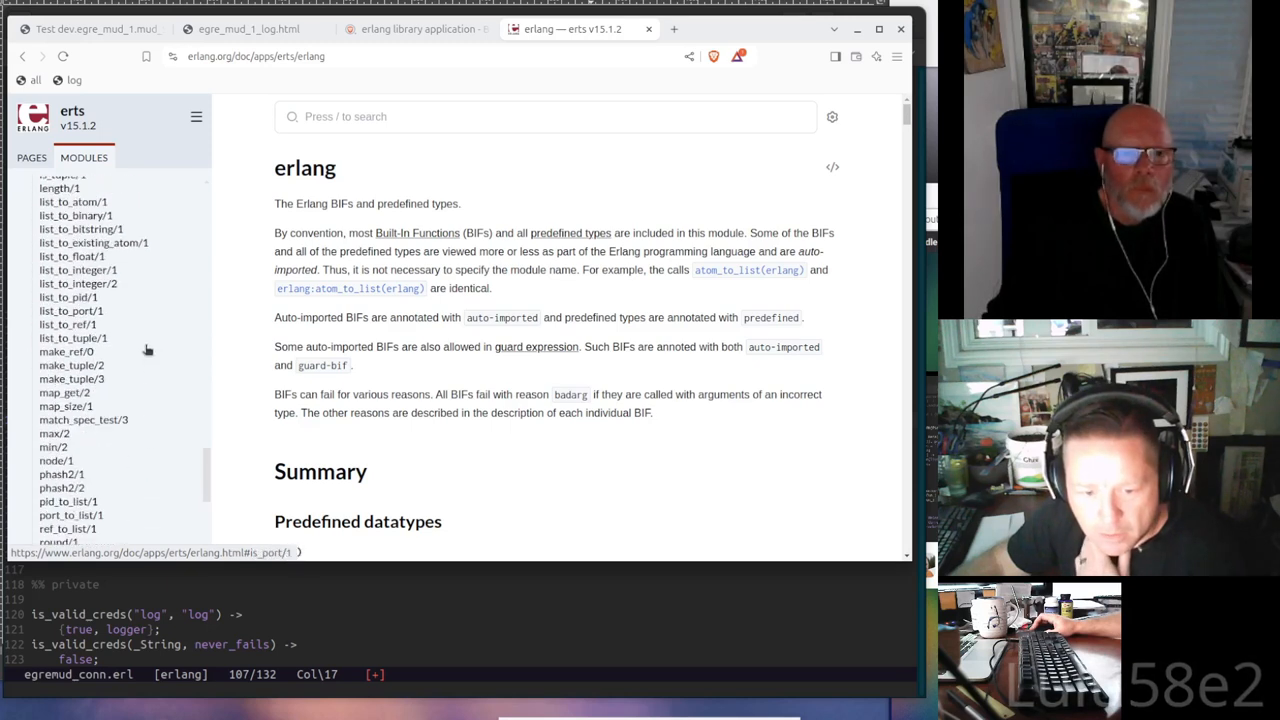
{"action": "scroll", "scroll_direction": "down", "scroll_amount": 3}
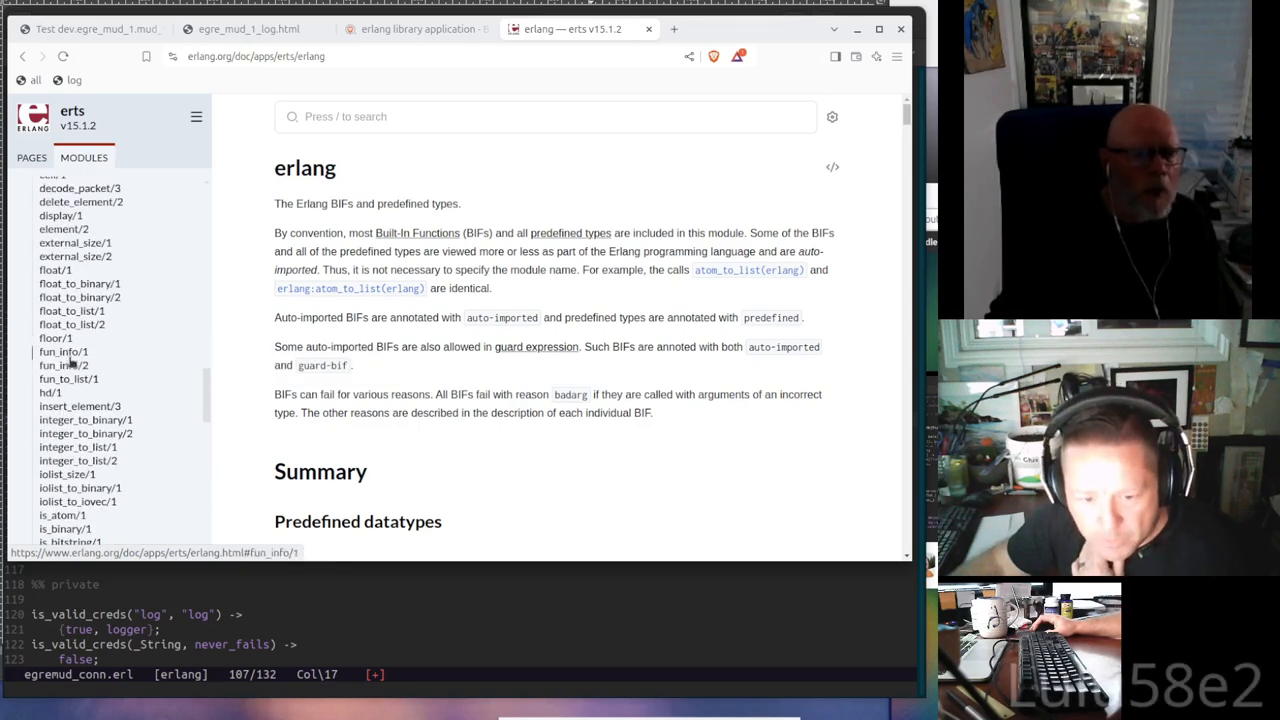
{"action": "mouse_move", "coordinate": [69, 378]}
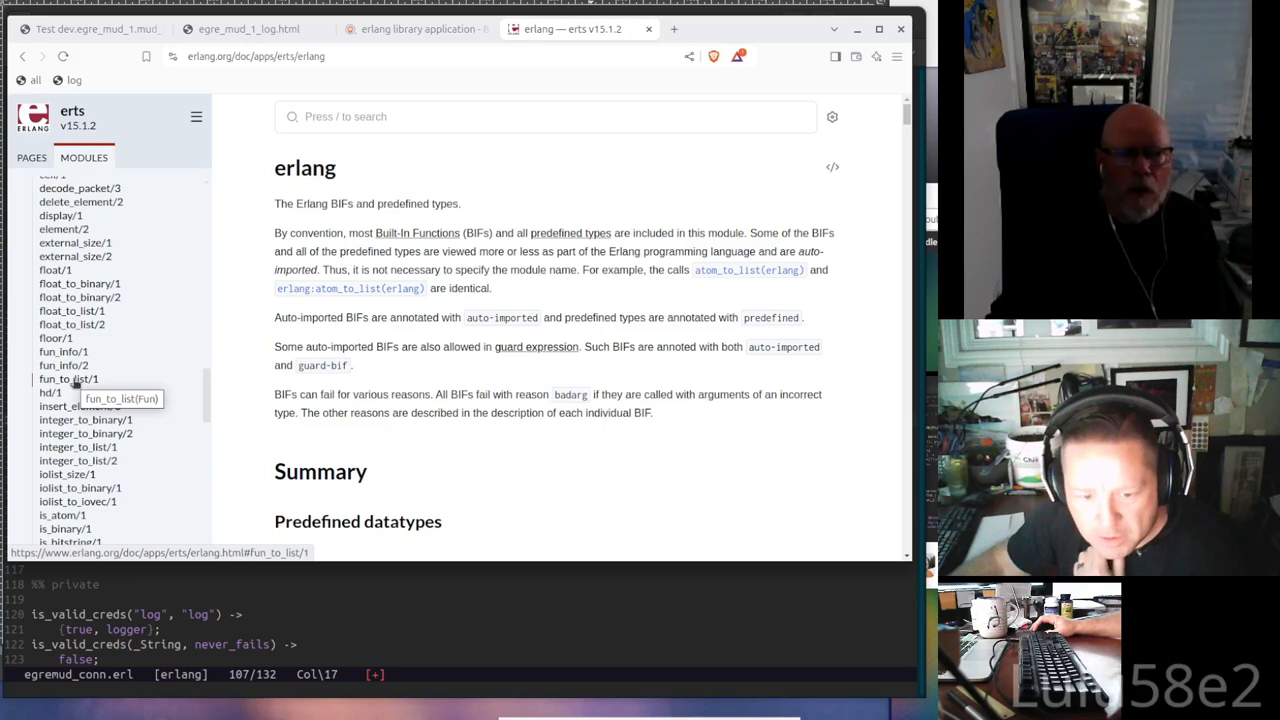
{"action": "mouse_move", "coordinate": [63, 365]}
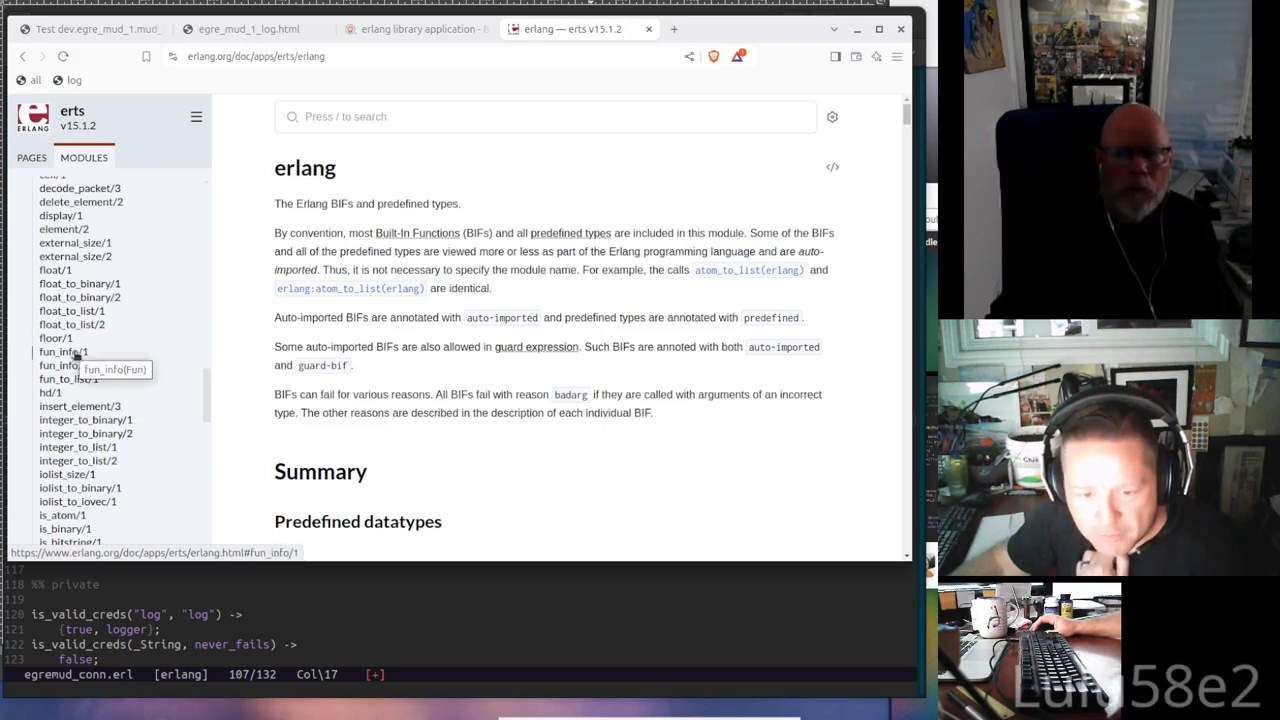
{"action": "scroll", "scroll_direction": "down", "scroll_amount": 3}
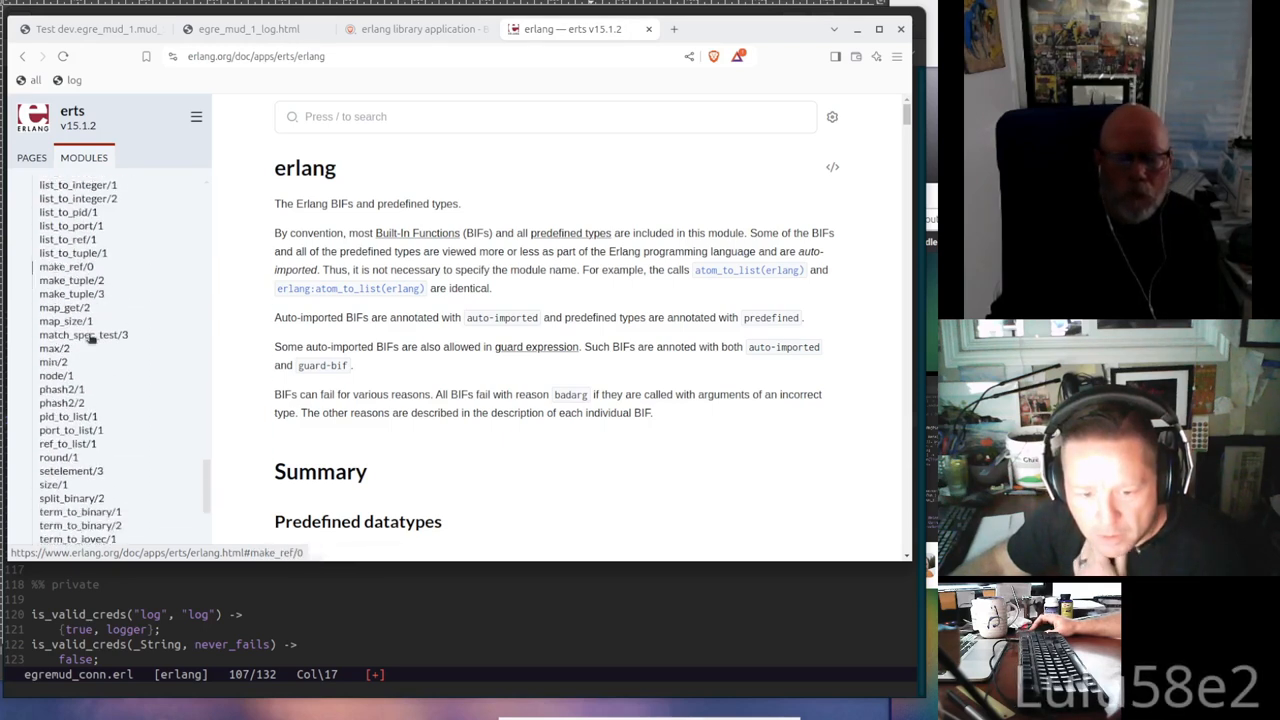
{"action": "scroll", "scroll_direction": "down", "scroll_amount": 3}
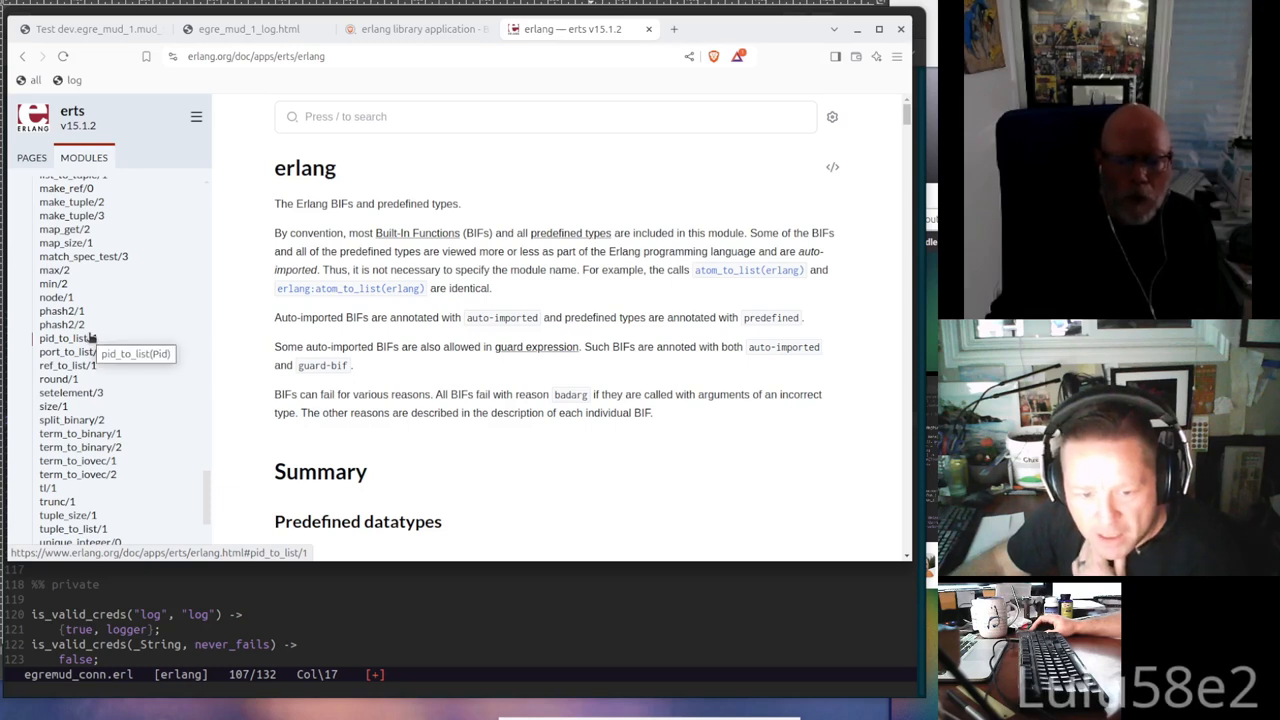
{"action": "scroll", "scroll_direction": "down", "scroll_amount": 3}
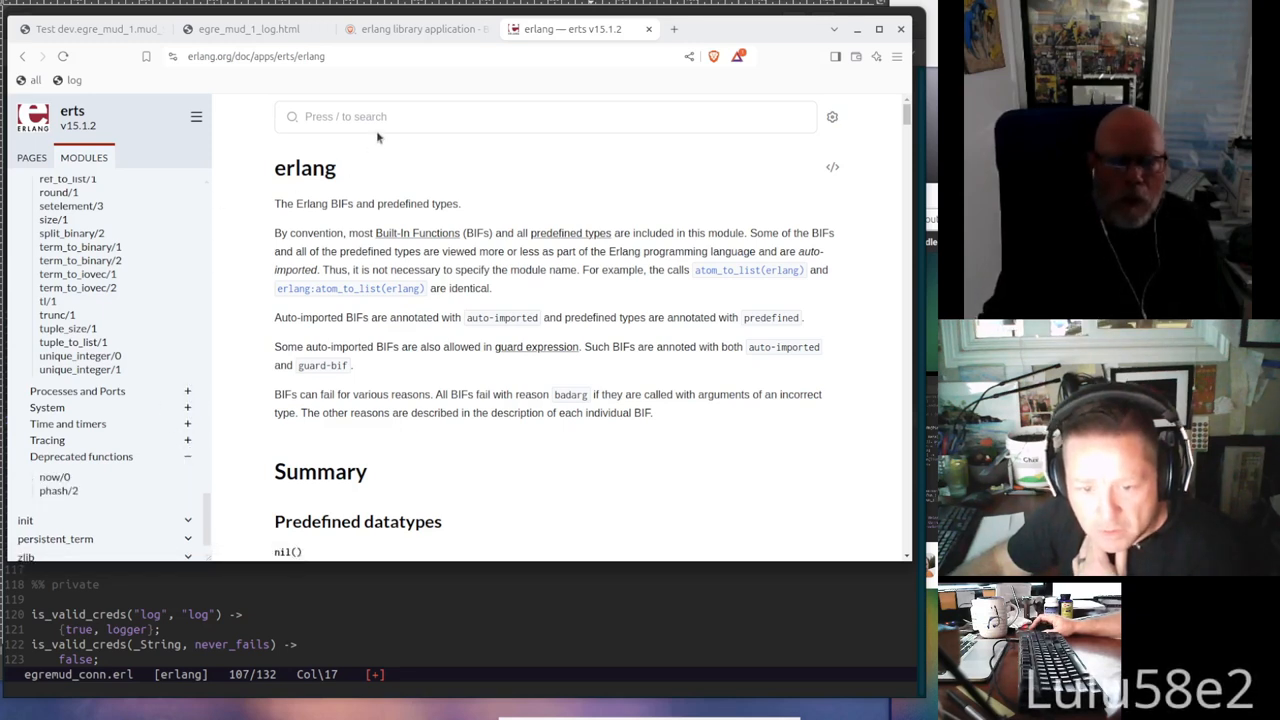
Search the docs for 'mfa' and browse the mfa/0 predefined type and datatype list
{"action": "left_click", "coordinate": [546, 116]}
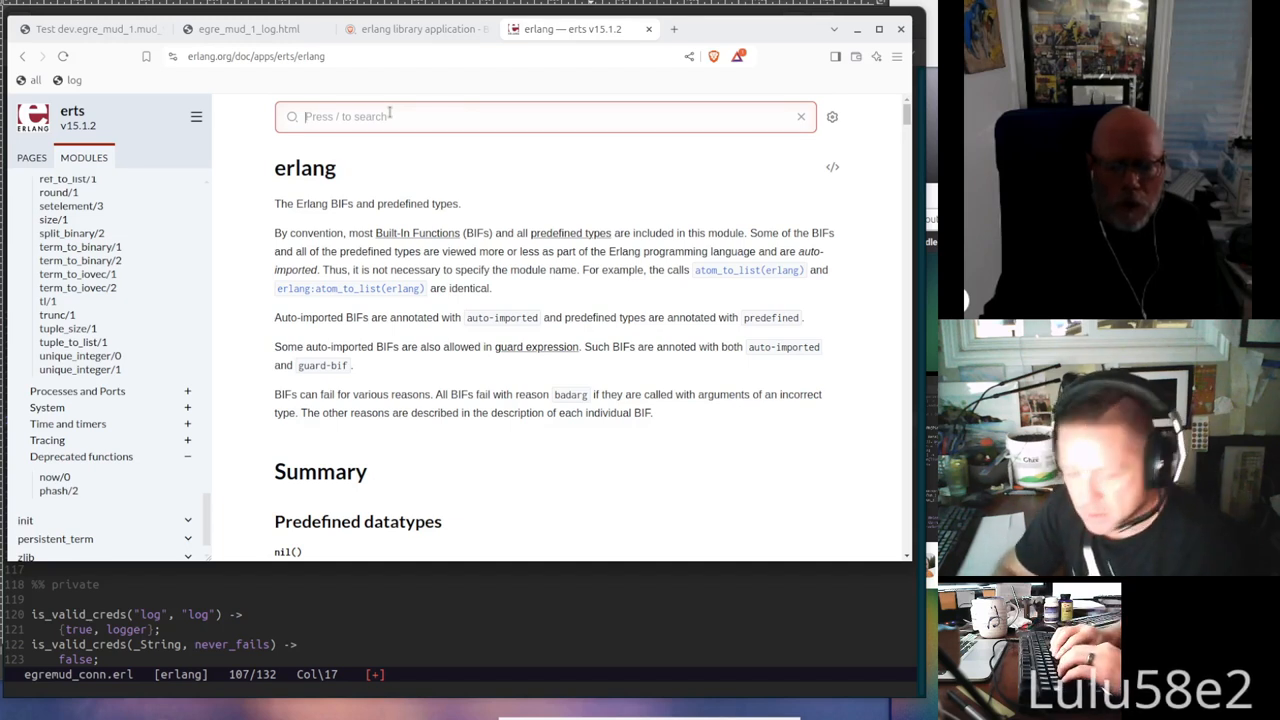
{"action": "type", "text": "mfa"}
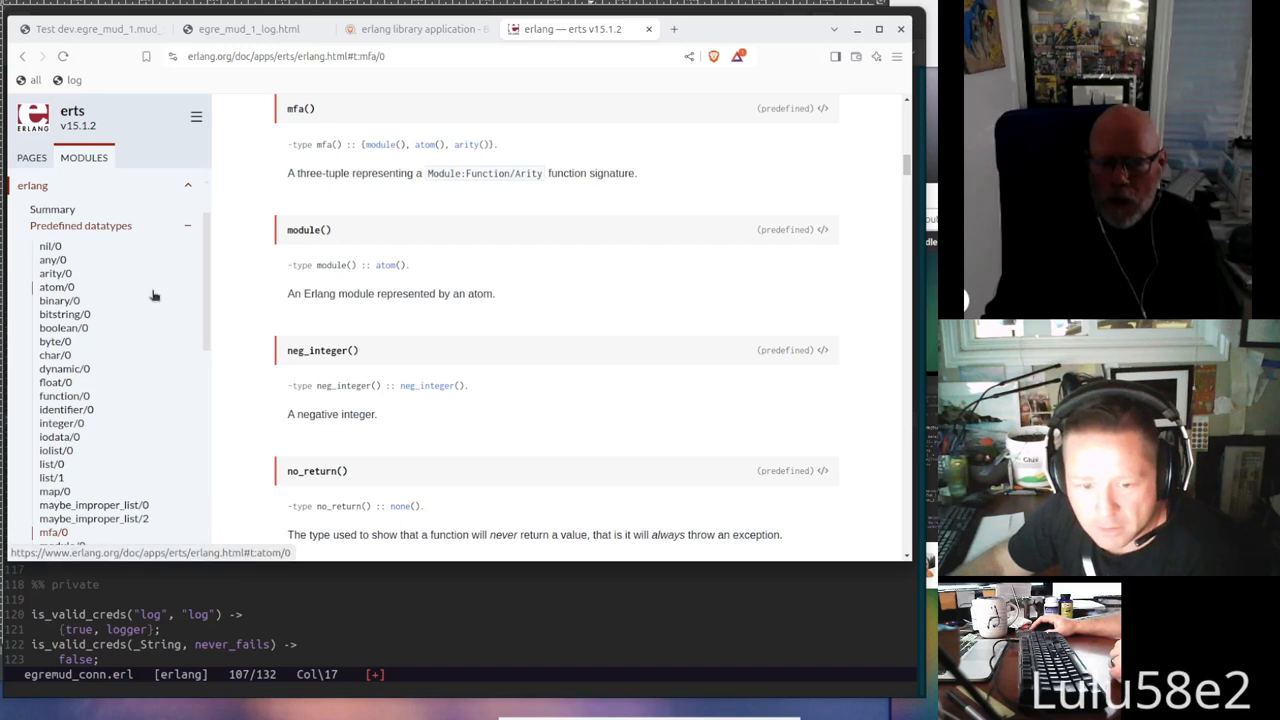
{"action": "mouse_move", "coordinate": [56, 287]}
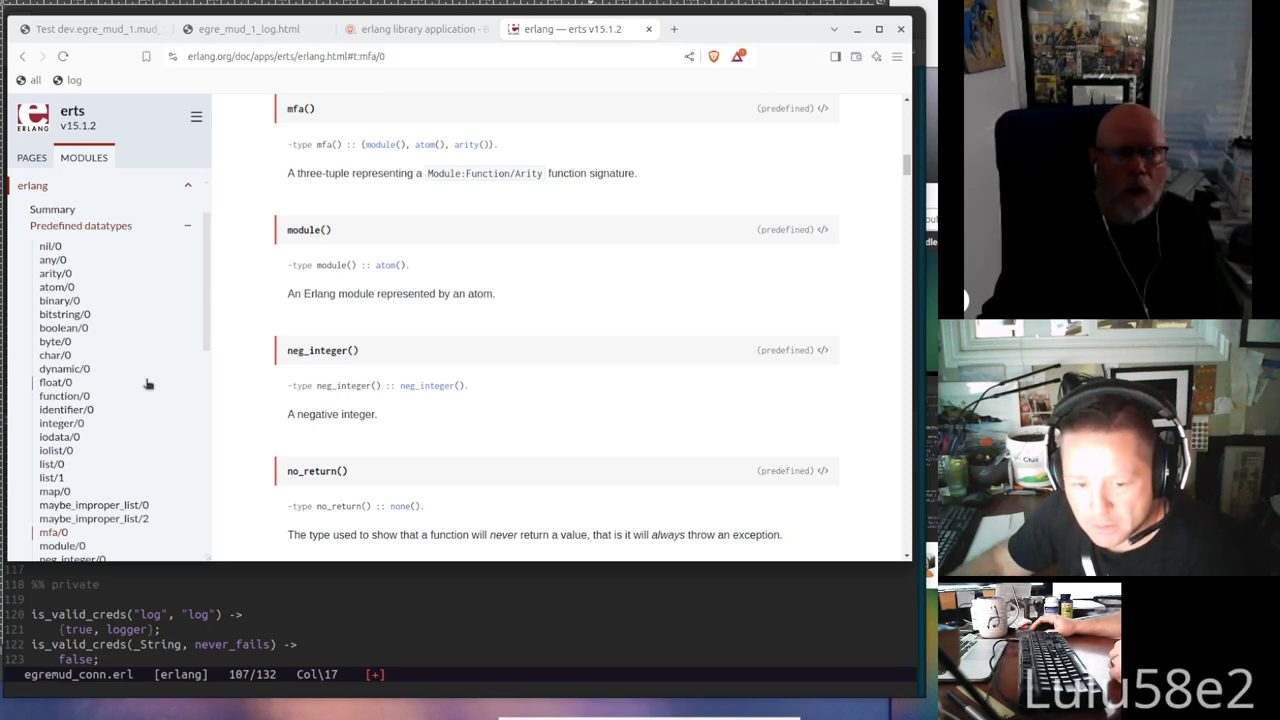
{"action": "mouse_move", "coordinate": [210, 275]}
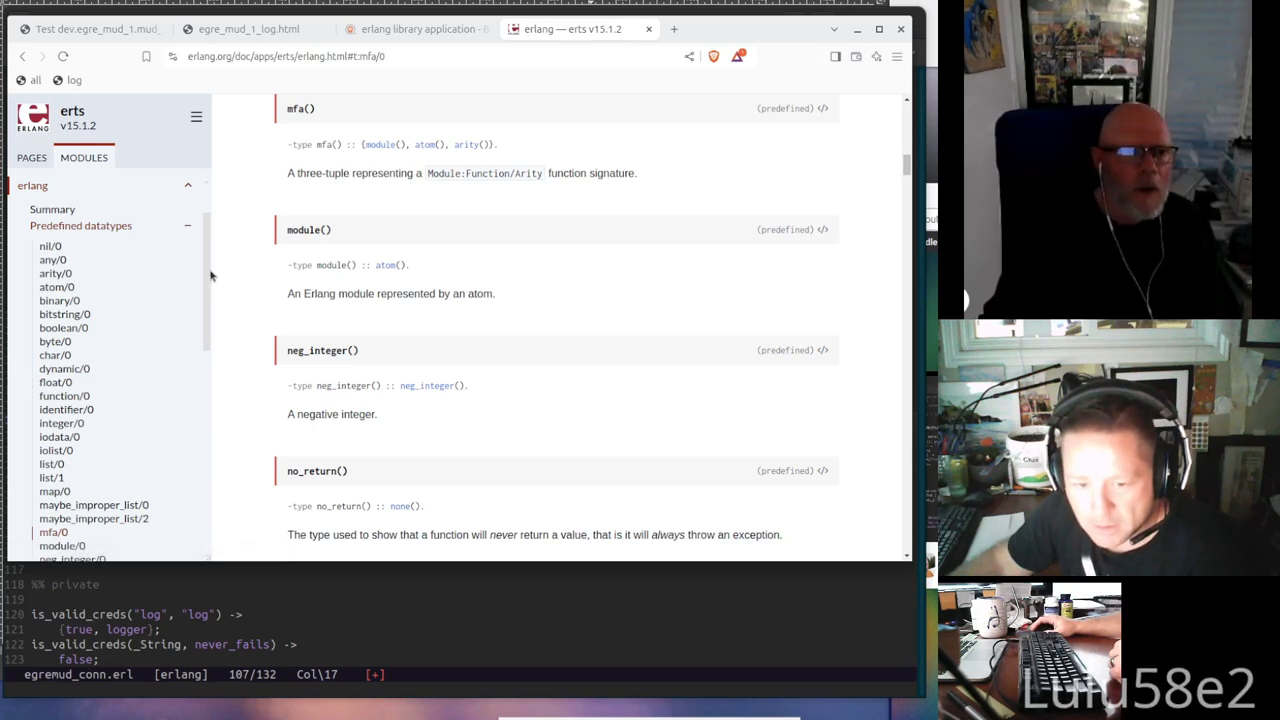
{"action": "scroll", "scroll_direction": "down", "scroll_amount": 3}
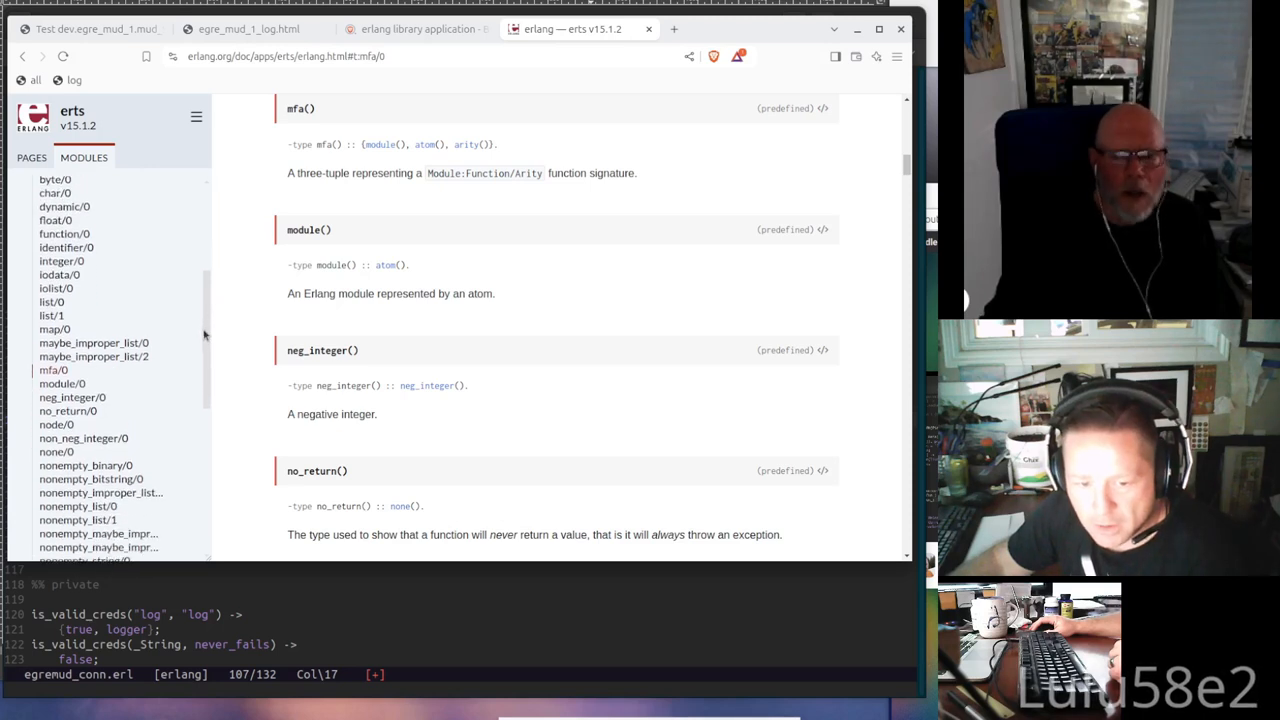
{"action": "mouse_move", "coordinate": [193, 290]}
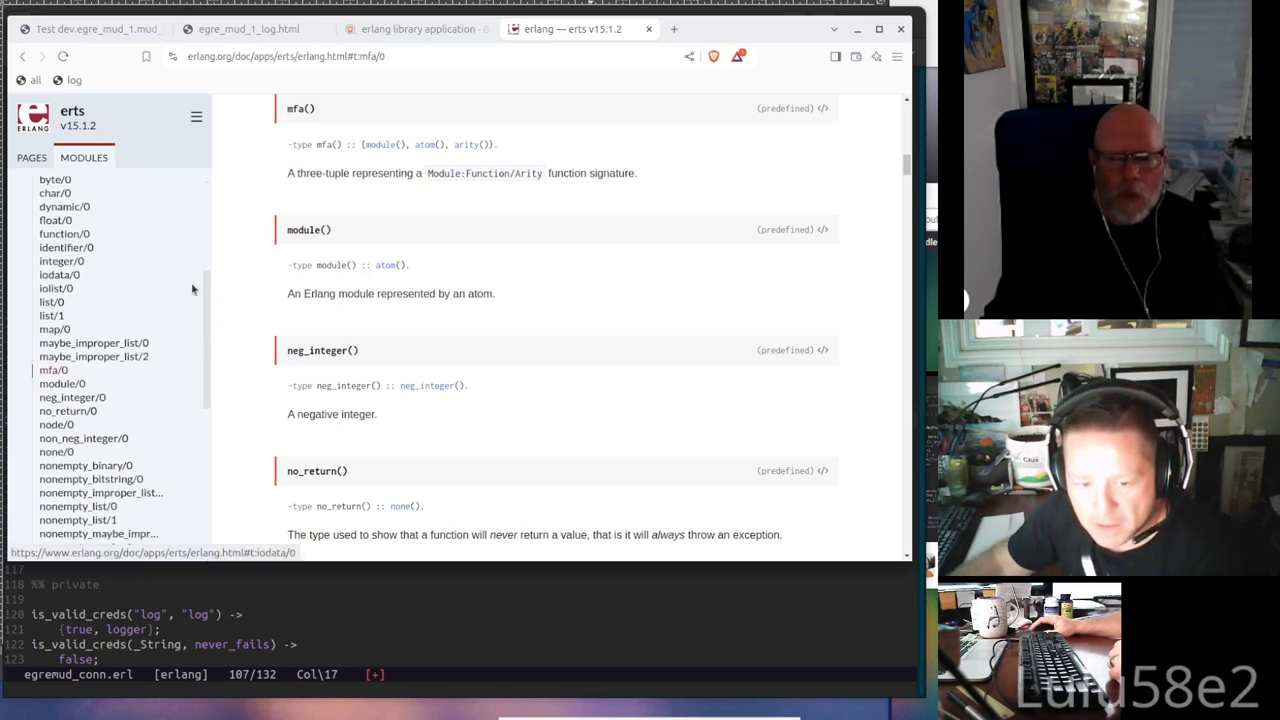
{"action": "scroll", "scroll_direction": "down", "scroll_amount": 3}
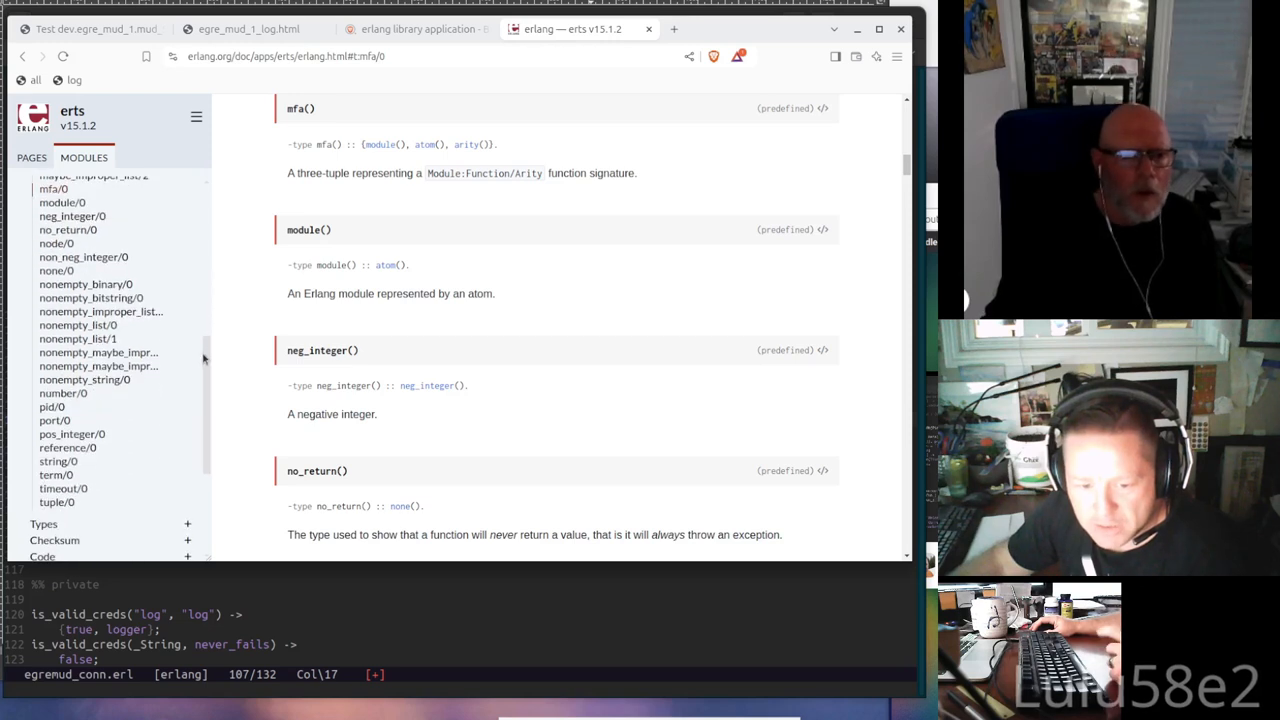
{"action": "scroll", "scroll_direction": "down", "scroll_amount": 3}
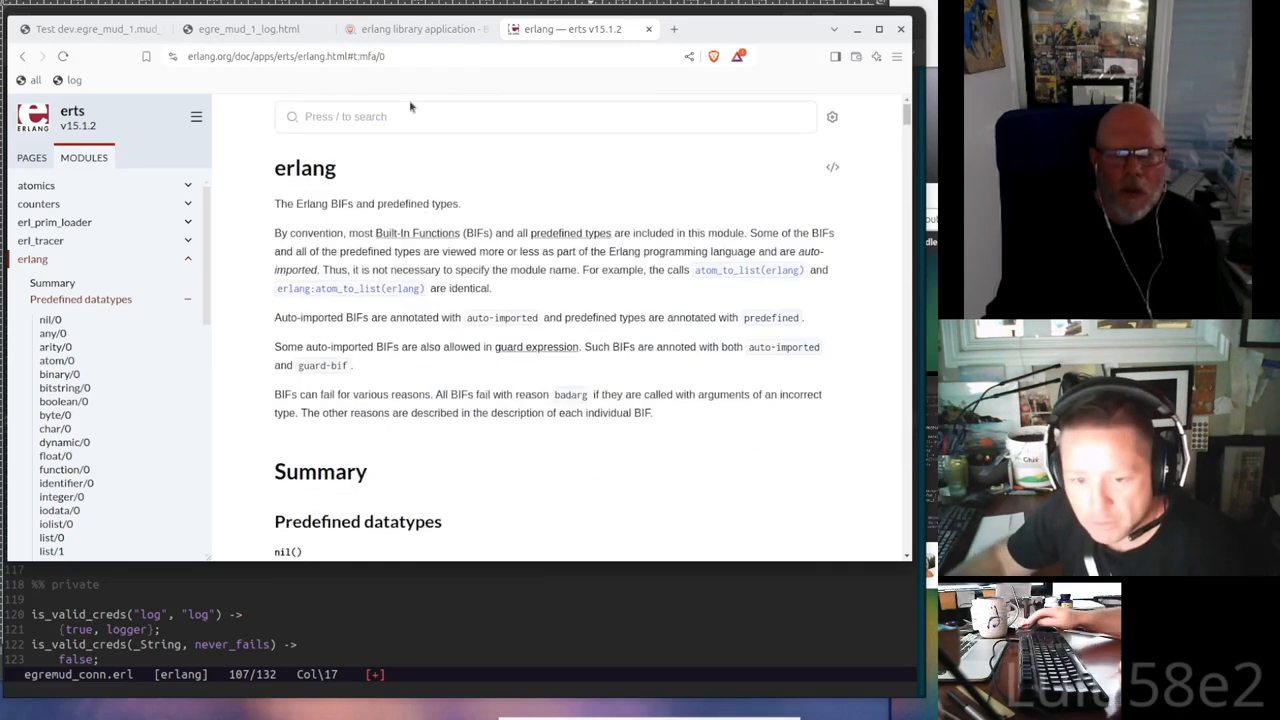
Search the docs for 'to_fu' and then 'ma', reviewing the autocompletion results
{"action": "left_click", "coordinate": [545, 116]}
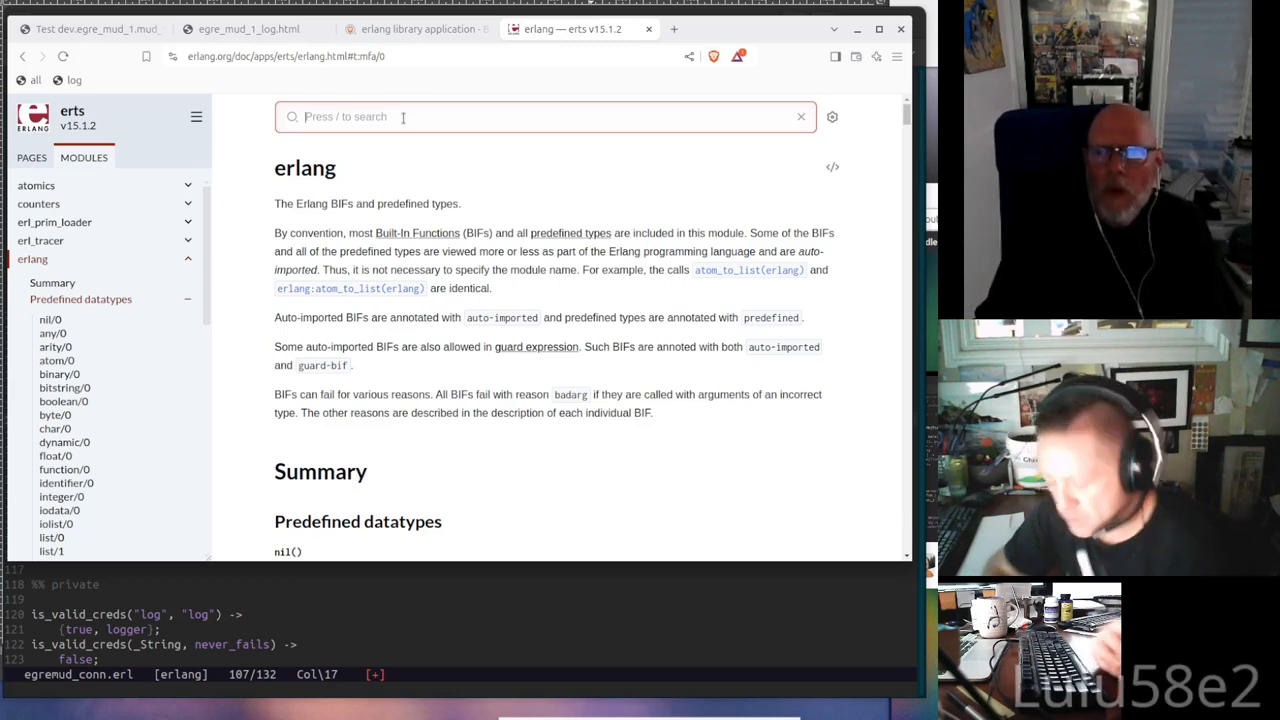
{"action": "type", "text": "to_fu"}
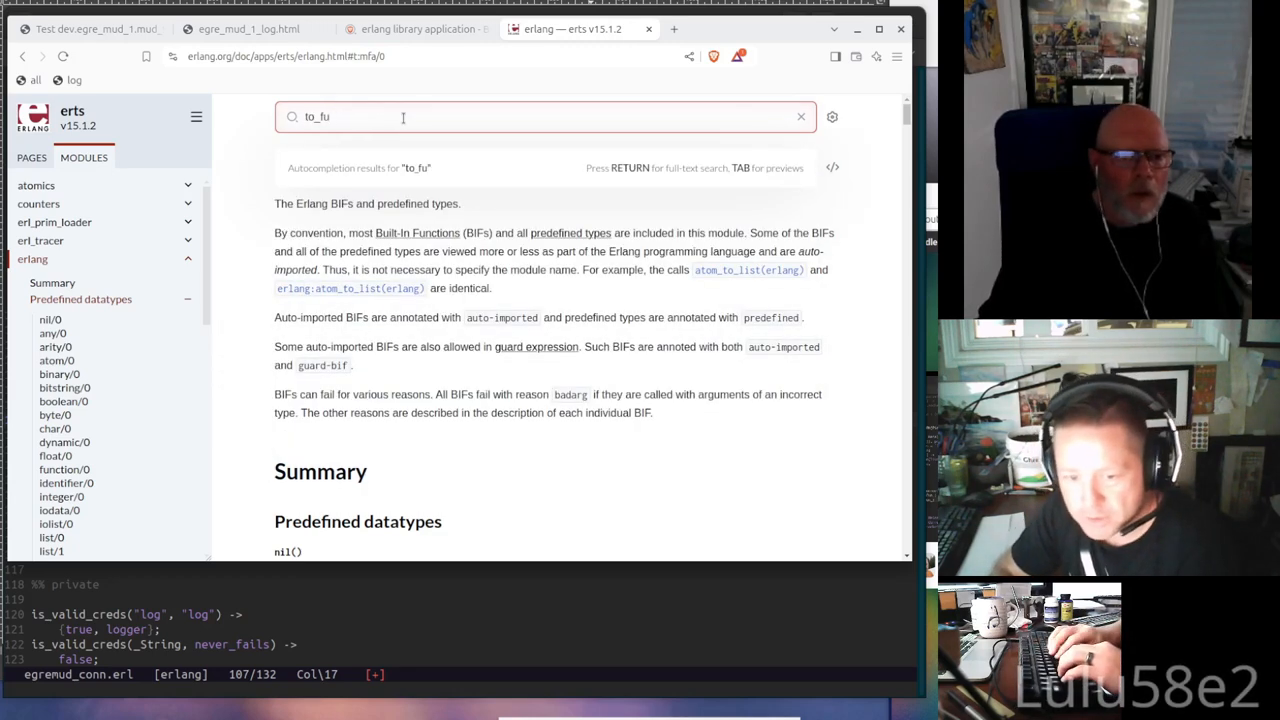
{"action": "left_click", "coordinate": [800, 116]}
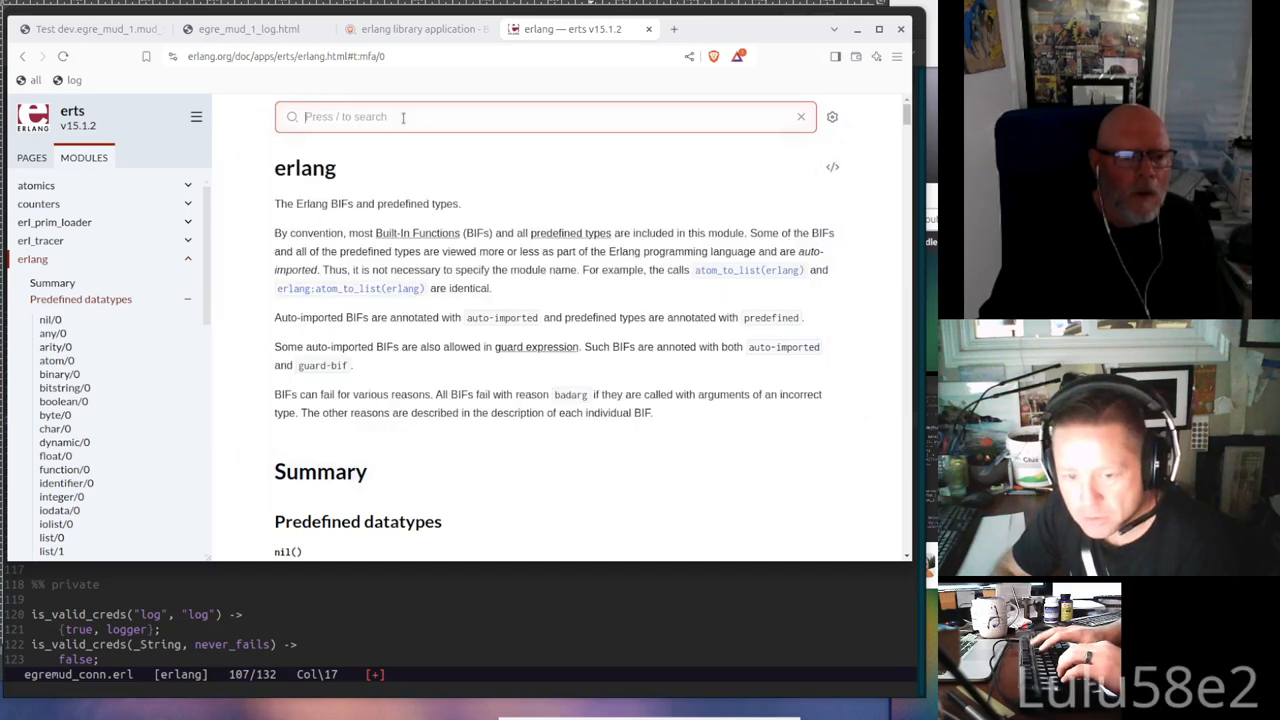
{"action": "type", "text": "ma"}
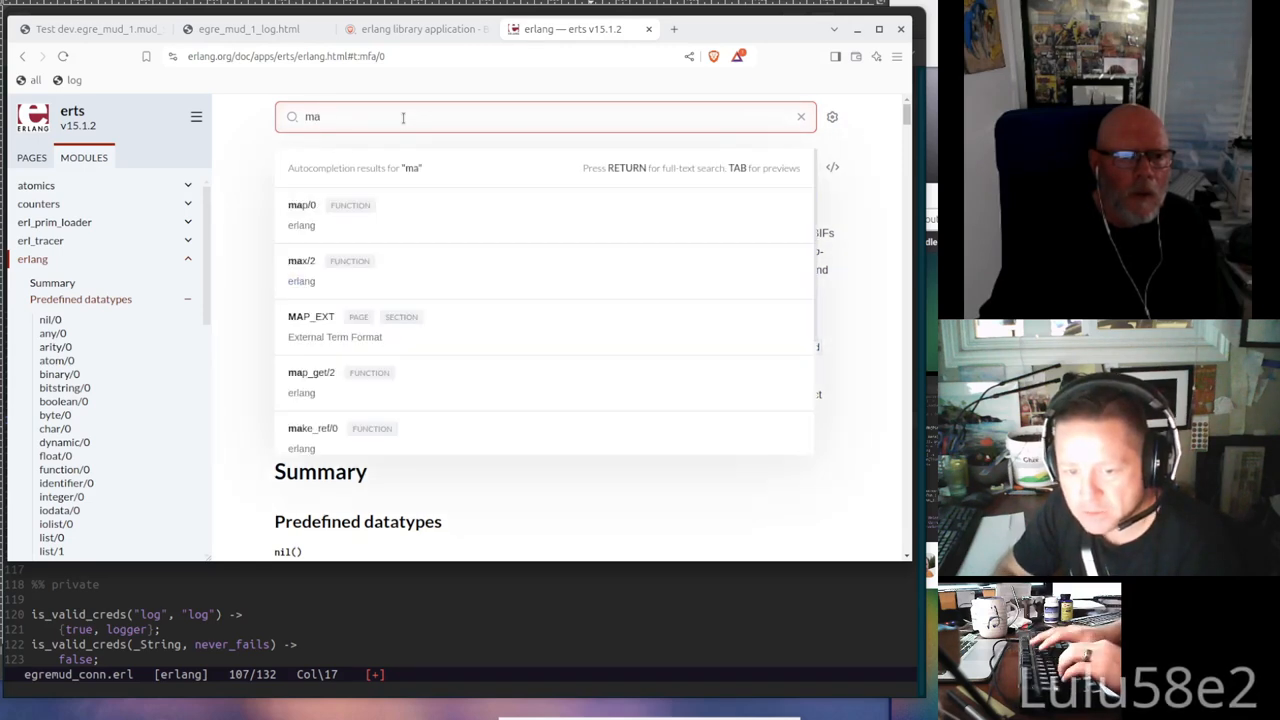
{"action": "left_click", "coordinate": [801, 117]}
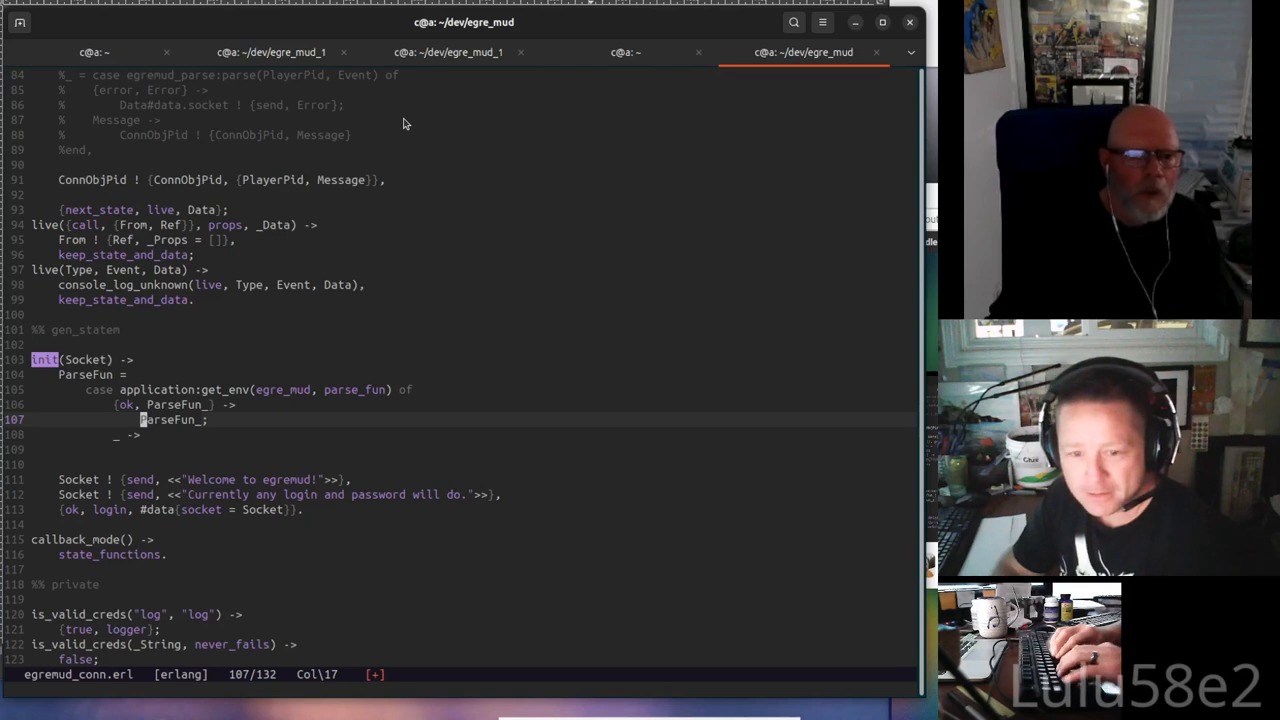
Try erl locally, check $PATH, then ssh to main and start an Erlang shell there
{"action": "left_click", "coordinate": [625, 52]}
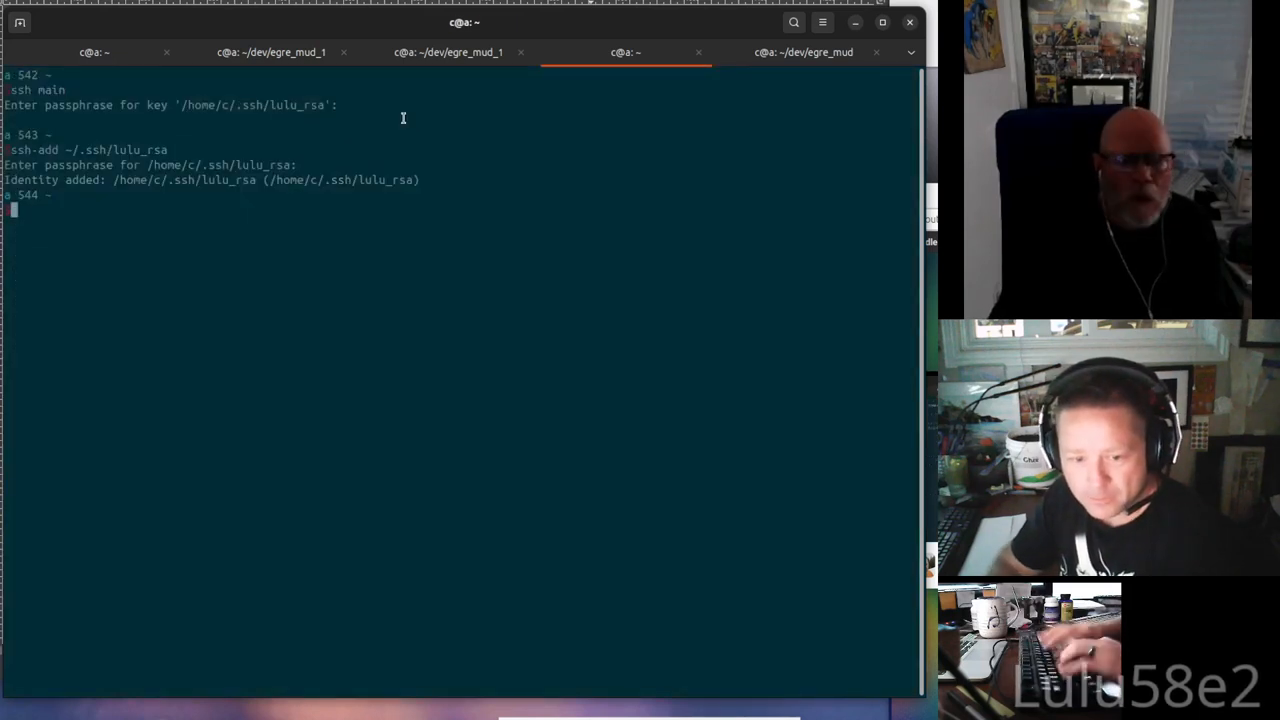
{"action": "type", "text": "erl"}
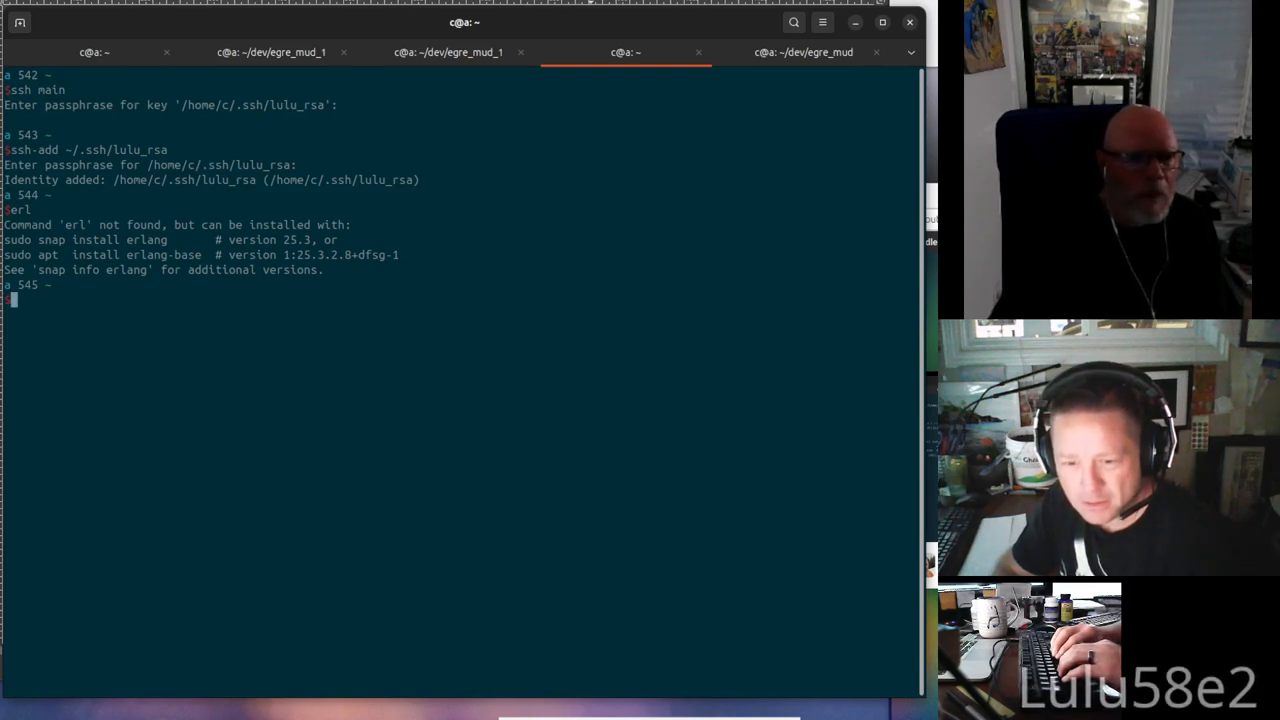
{"action": "type", "text": "echo $PATH"}
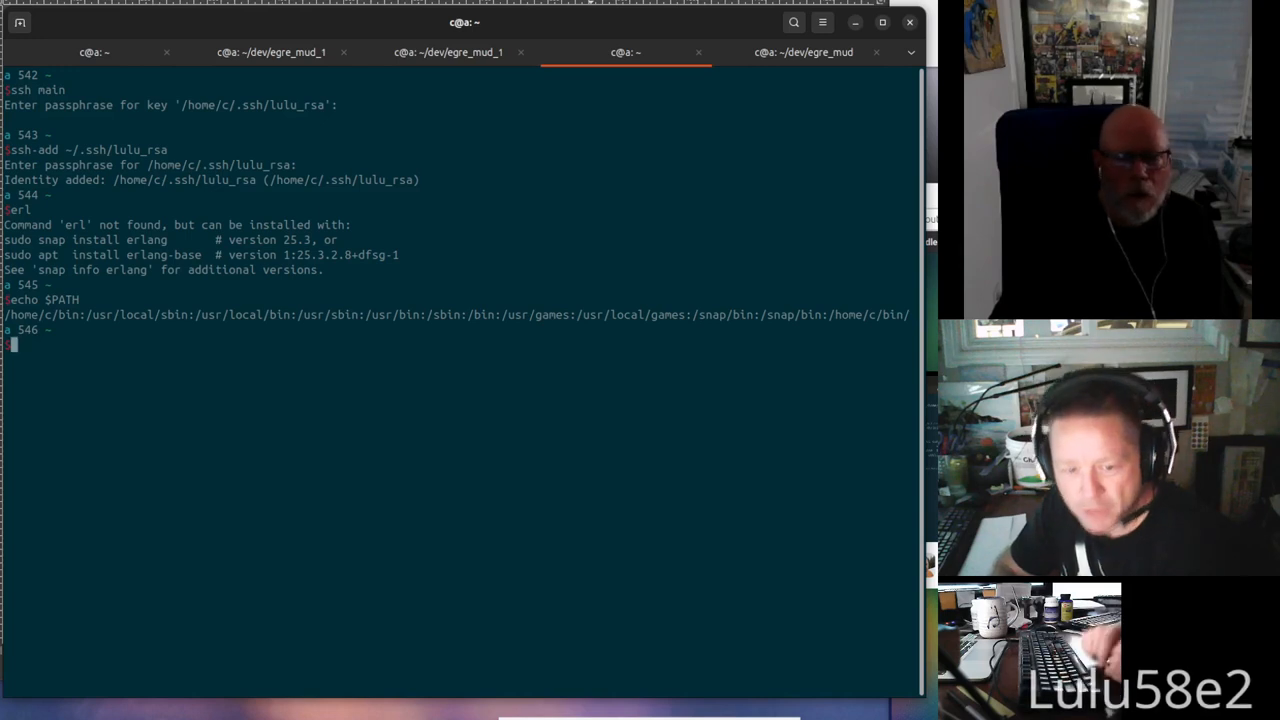
{"action": "type", "text": "ssh m"}
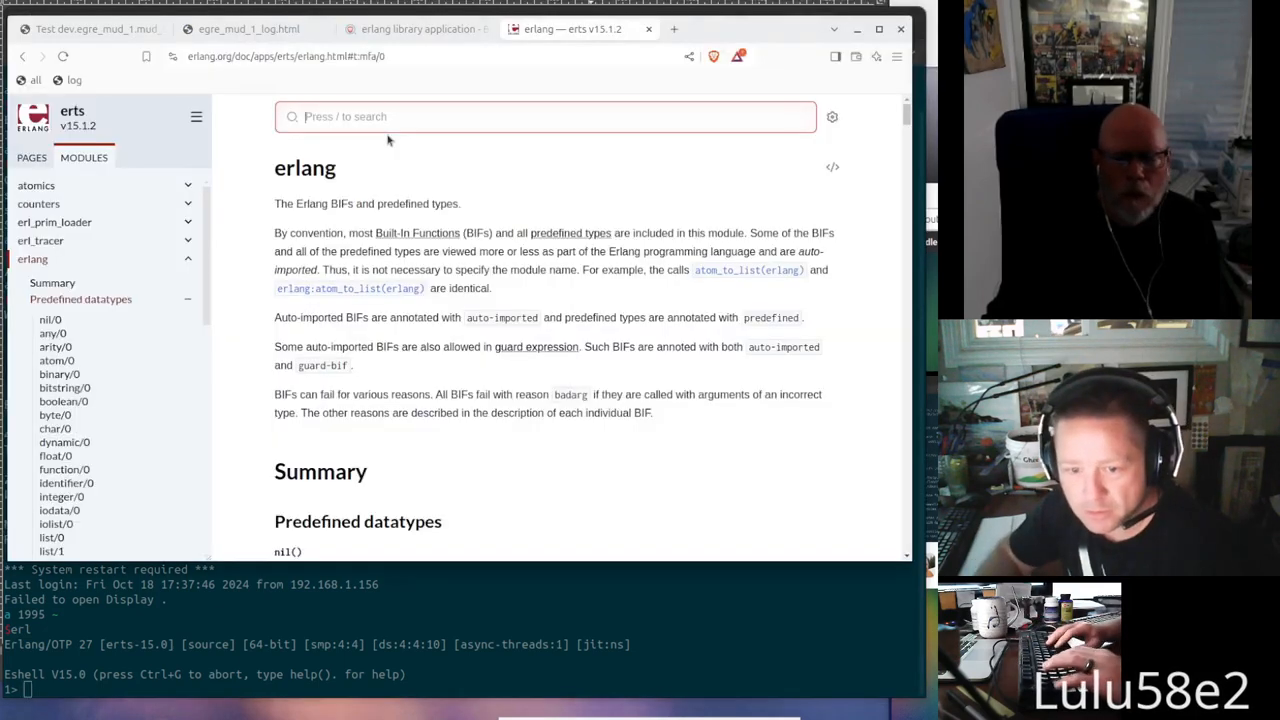
Expand the erlang module's Types group in the docs sidebar and scroll through it
{"action": "scroll", "scroll_direction": "down", "scroll_amount": 3}
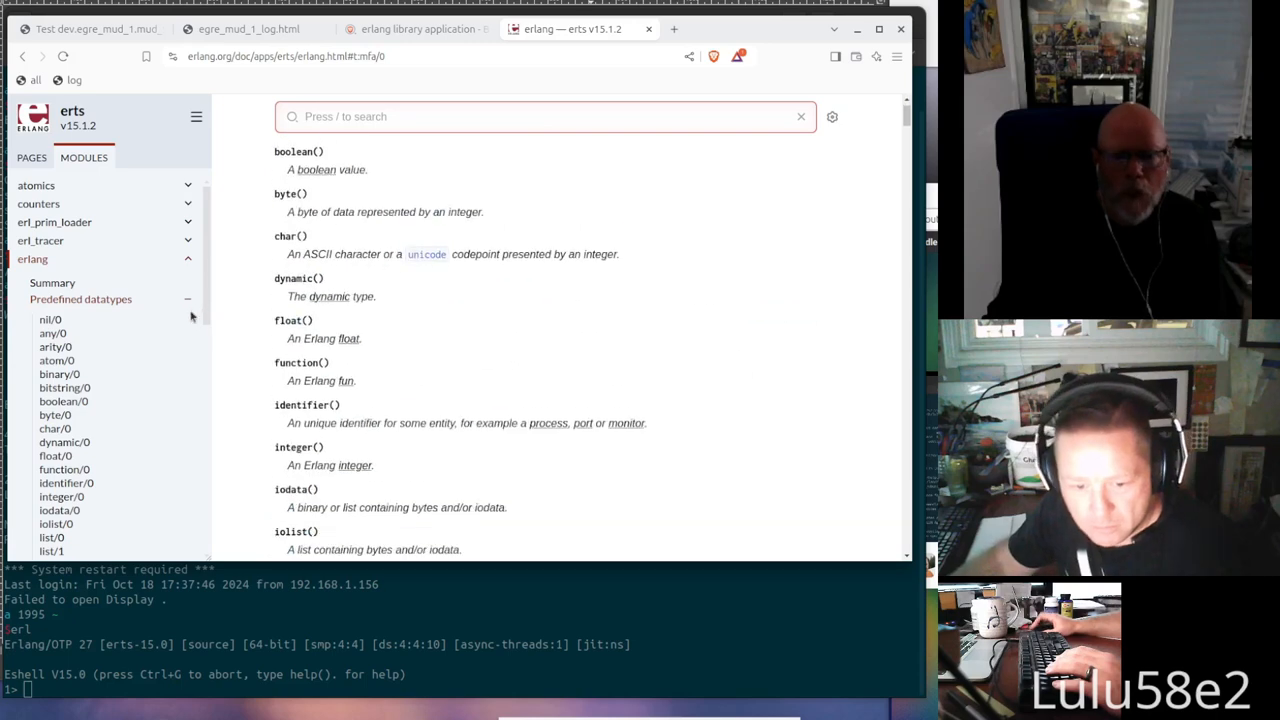
{"action": "scroll", "scroll_direction": "down", "scroll_amount": 3}
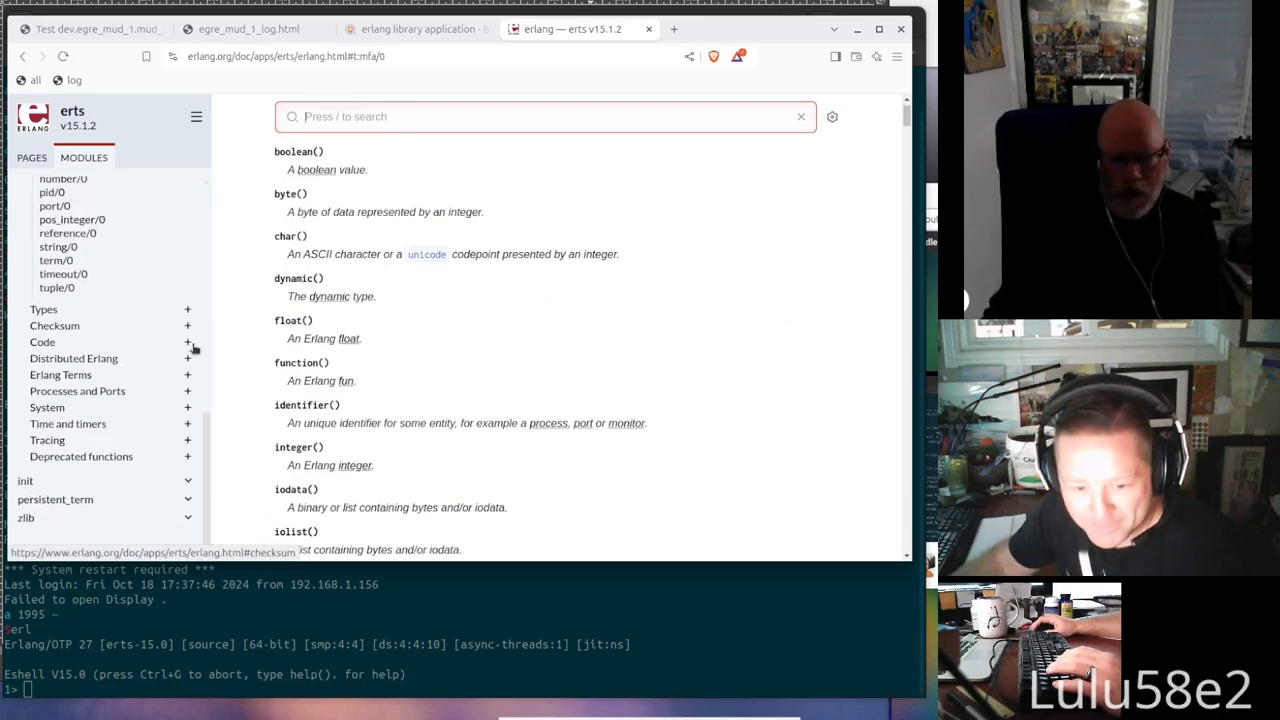
{"action": "left_click", "coordinate": [42, 342]}
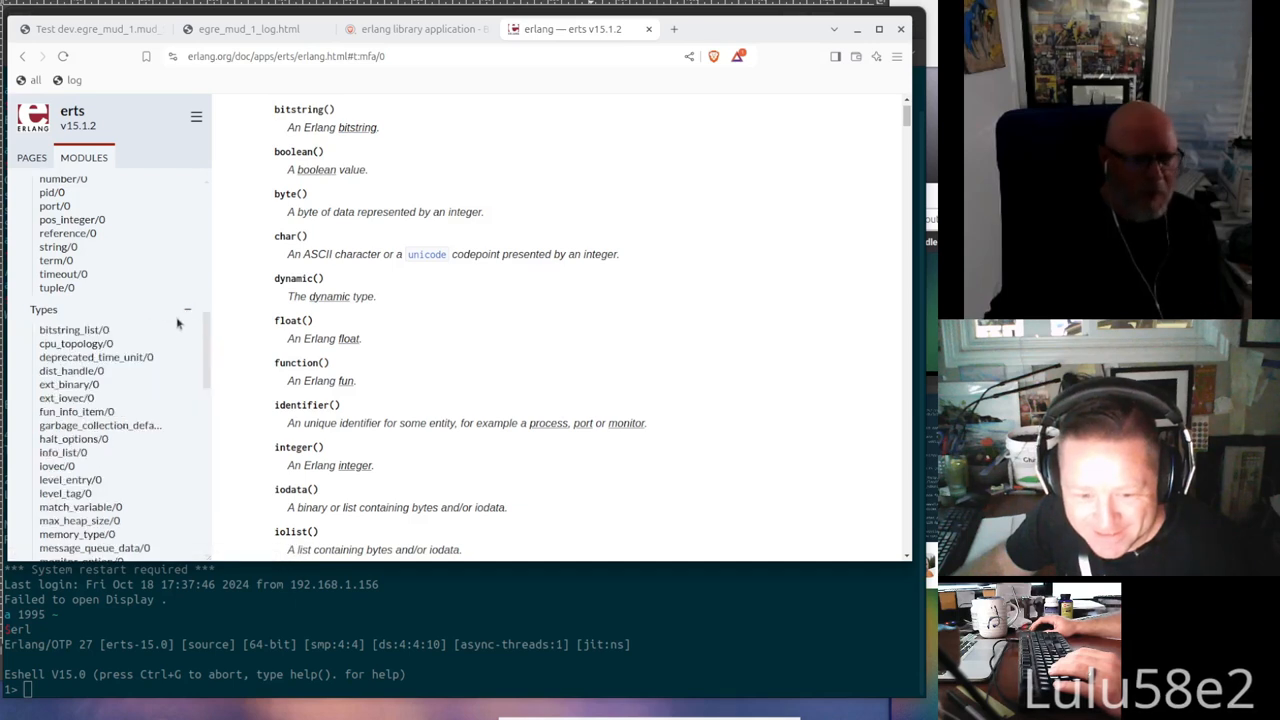
{"action": "scroll", "scroll_direction": "down", "scroll_amount": 3}
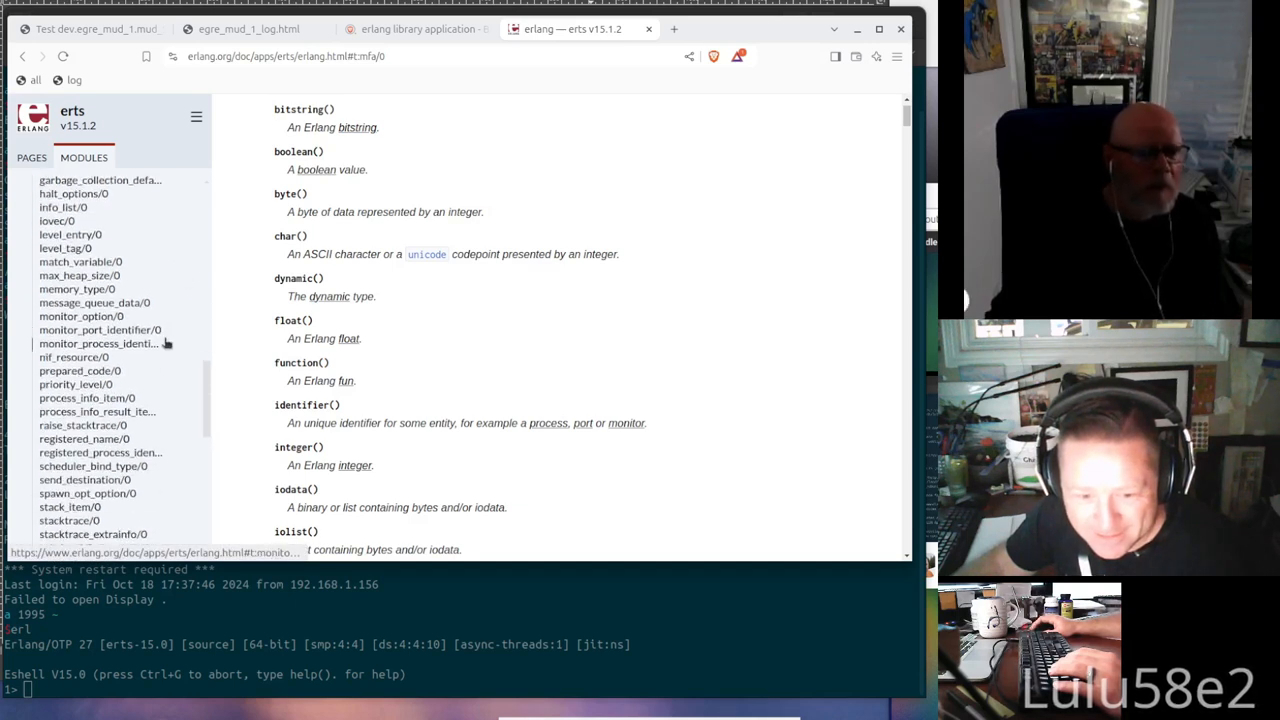
{"action": "scroll", "scroll_direction": "down", "scroll_amount": 3}
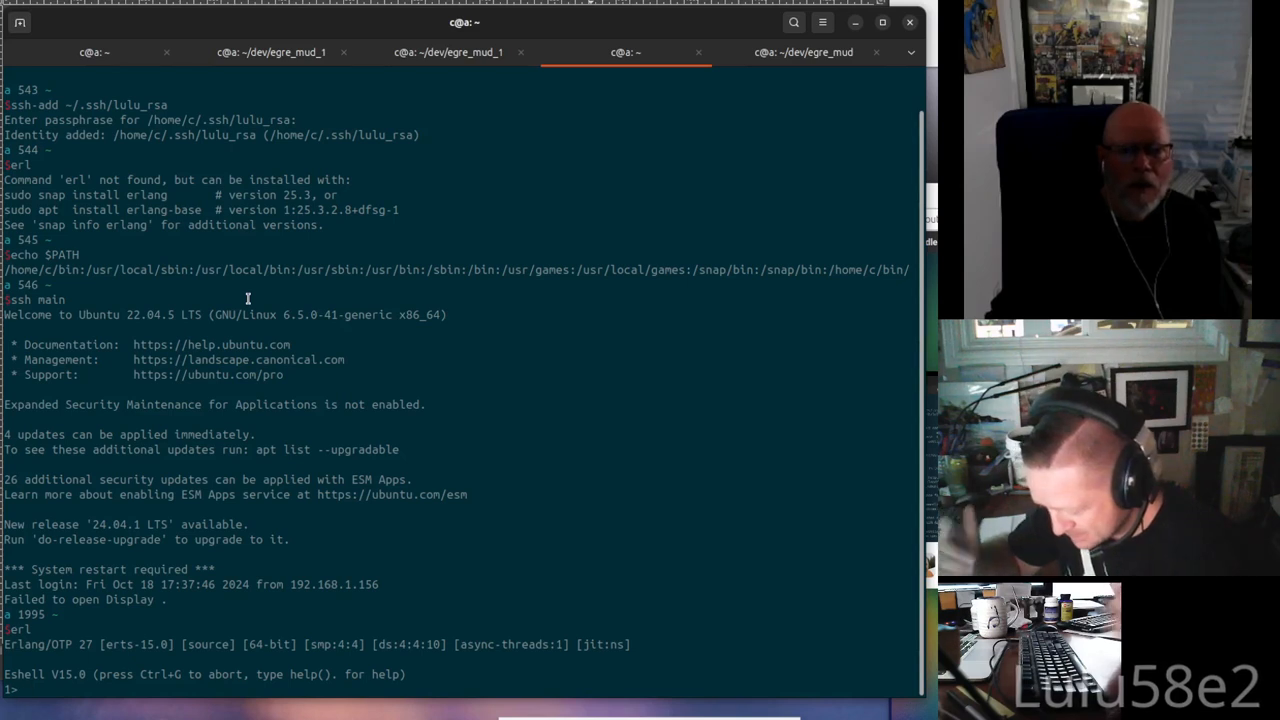
Evaluate erlang:hd([1,2]) in the Erlang shell
{"action": "type", "text": "perop"}
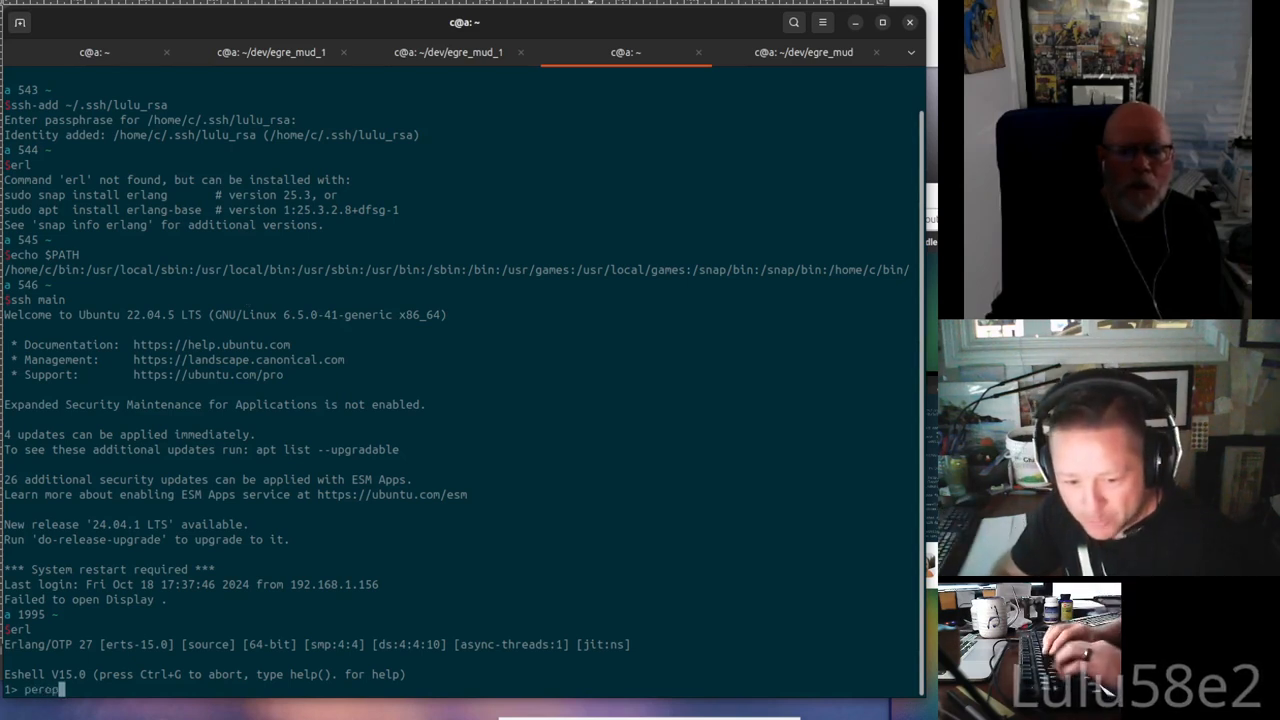
{"action": "type", "text": "proplist"}
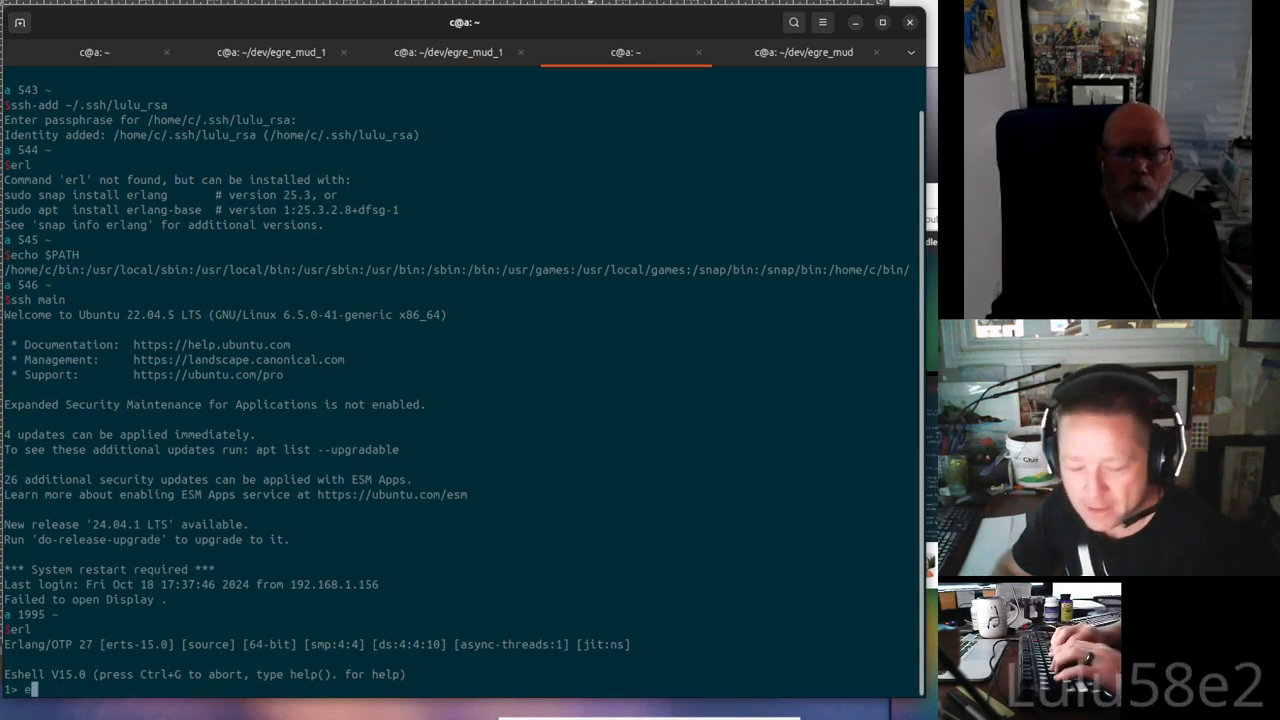
{"action": "type", "text": "erlang:hd"}
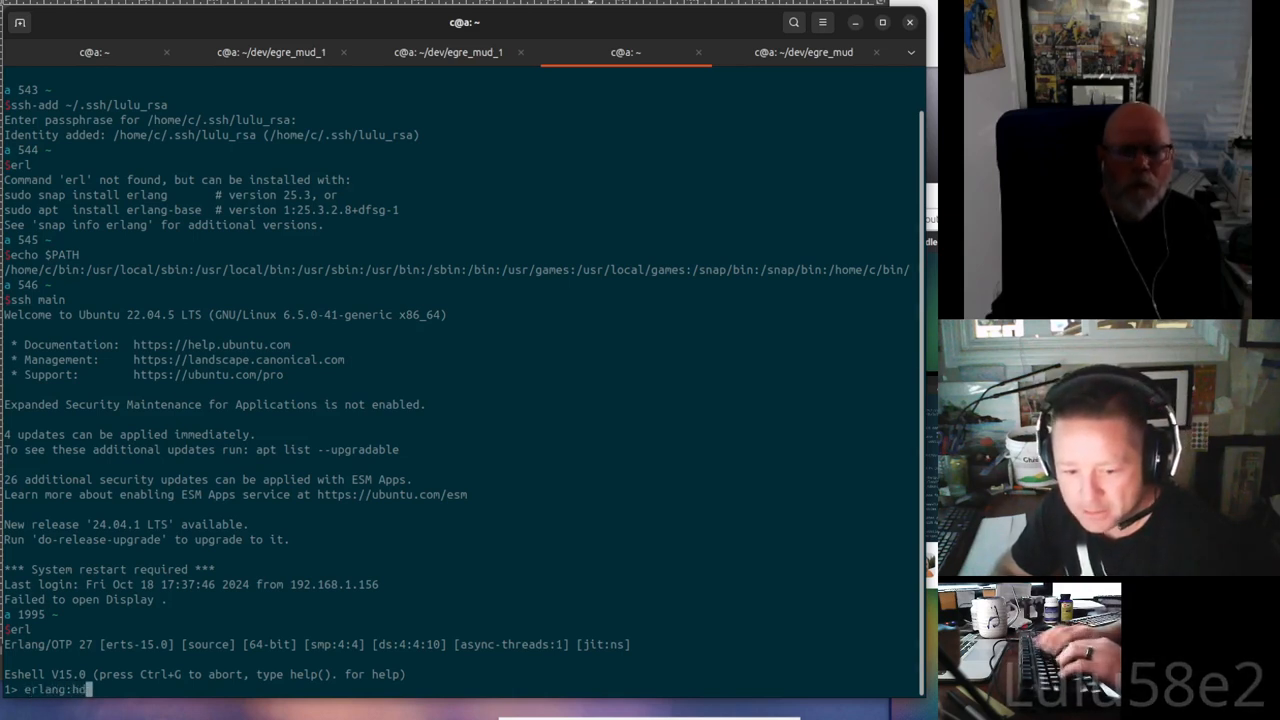
{"action": "type", "text": "([1,2])."}
{"action": "type", "text": "M = e"}
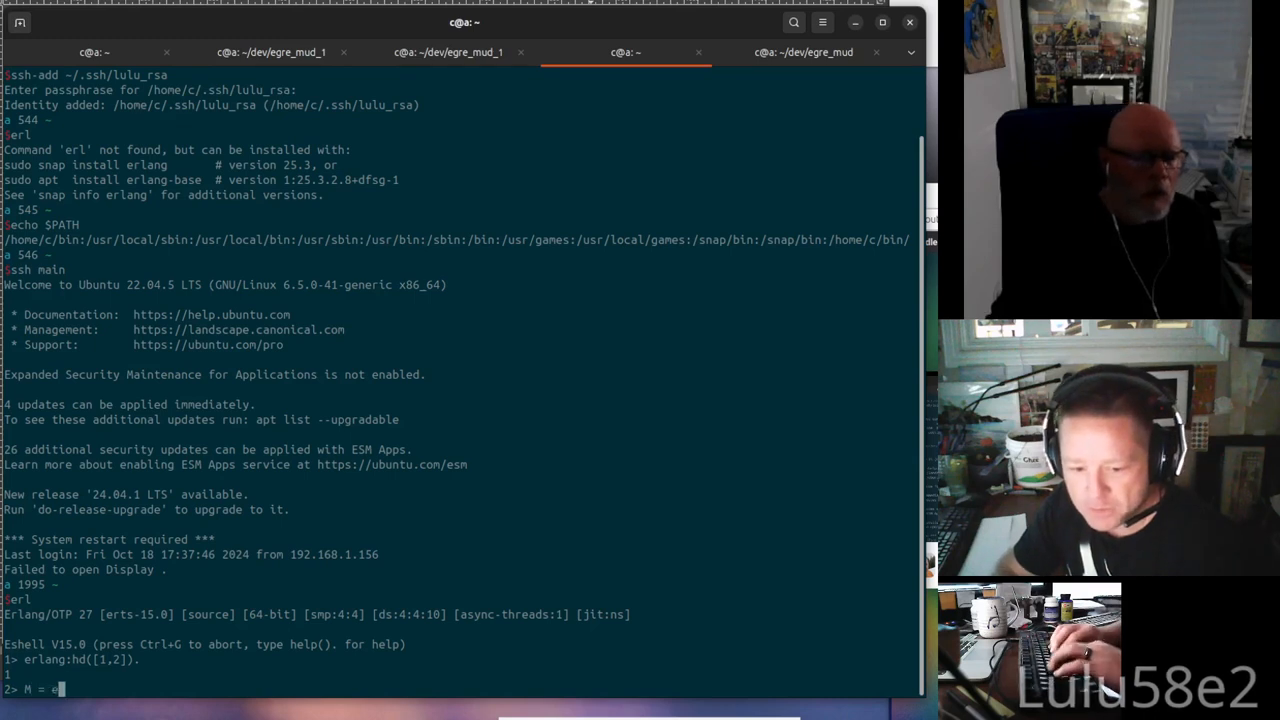
Bind M = erlang, F = hd, A = 1 and try Fun = M:F/A, which is rejected
{"action": "type", "text": "lang."}
{"action": "type", "text": "F ="}
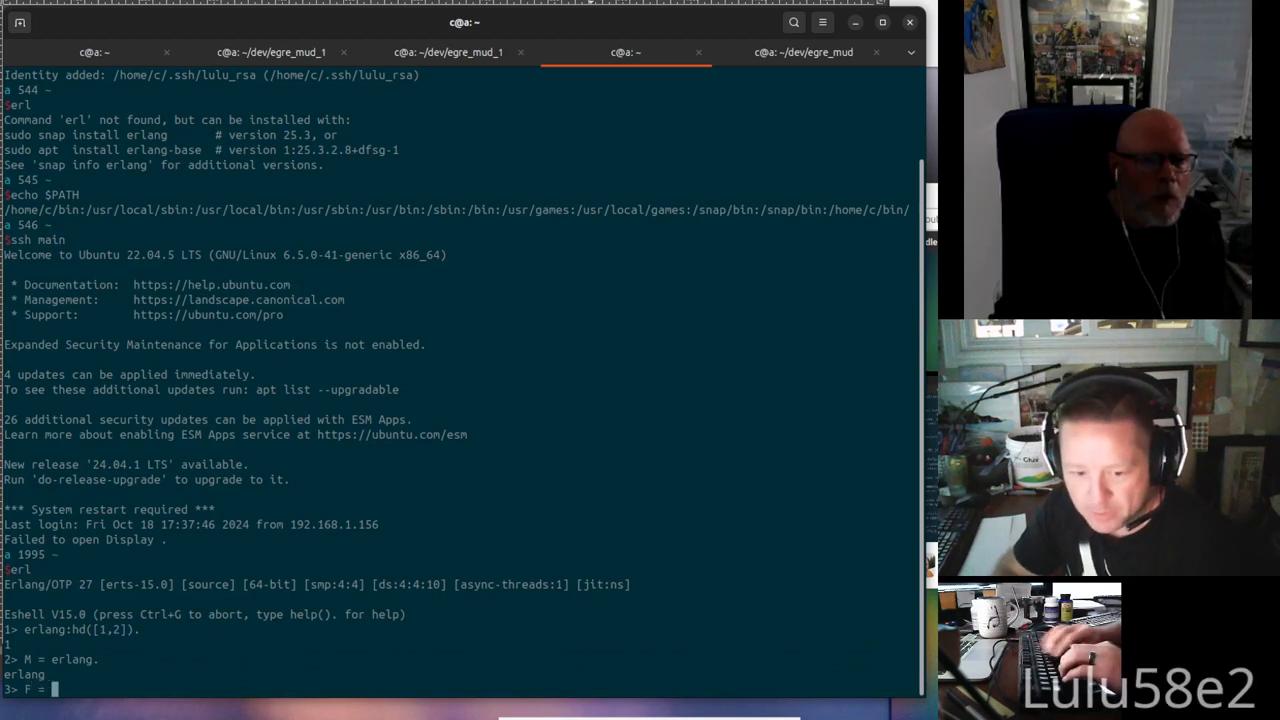
{"action": "type", "text": "hd"}
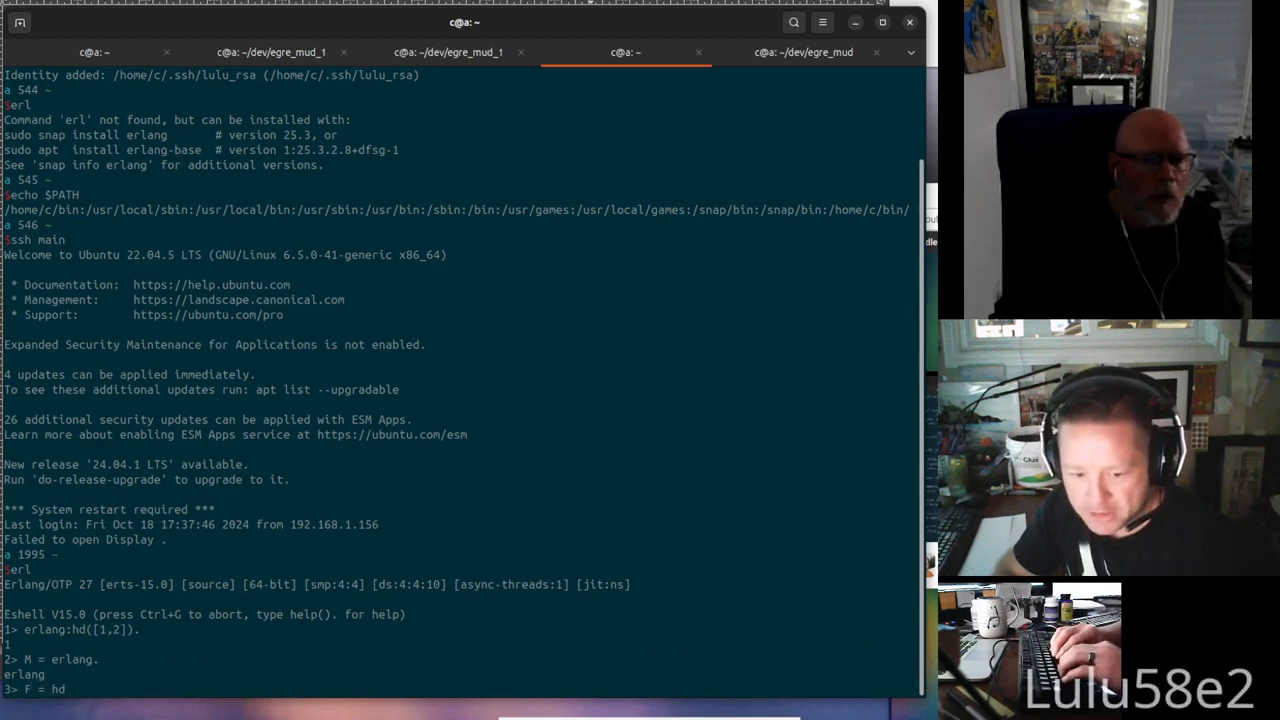
{"action": "type", "text": "A =-"}
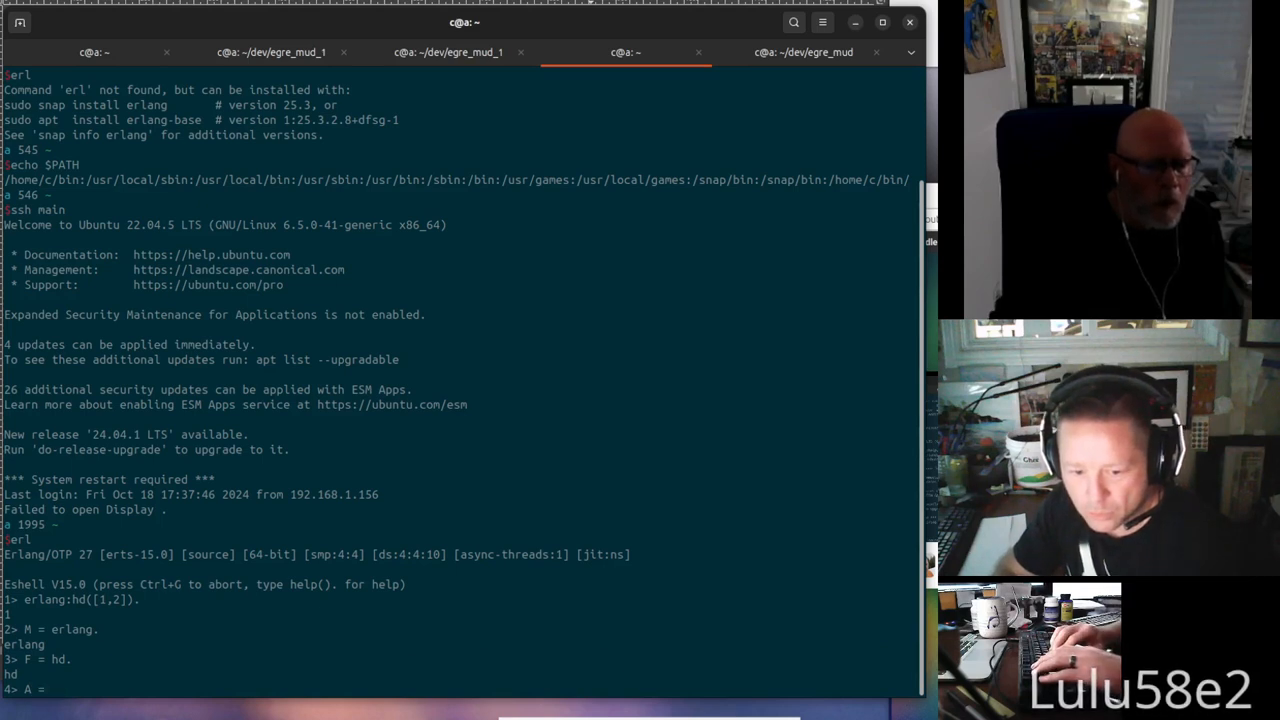
{"action": "type", "text": "1."}
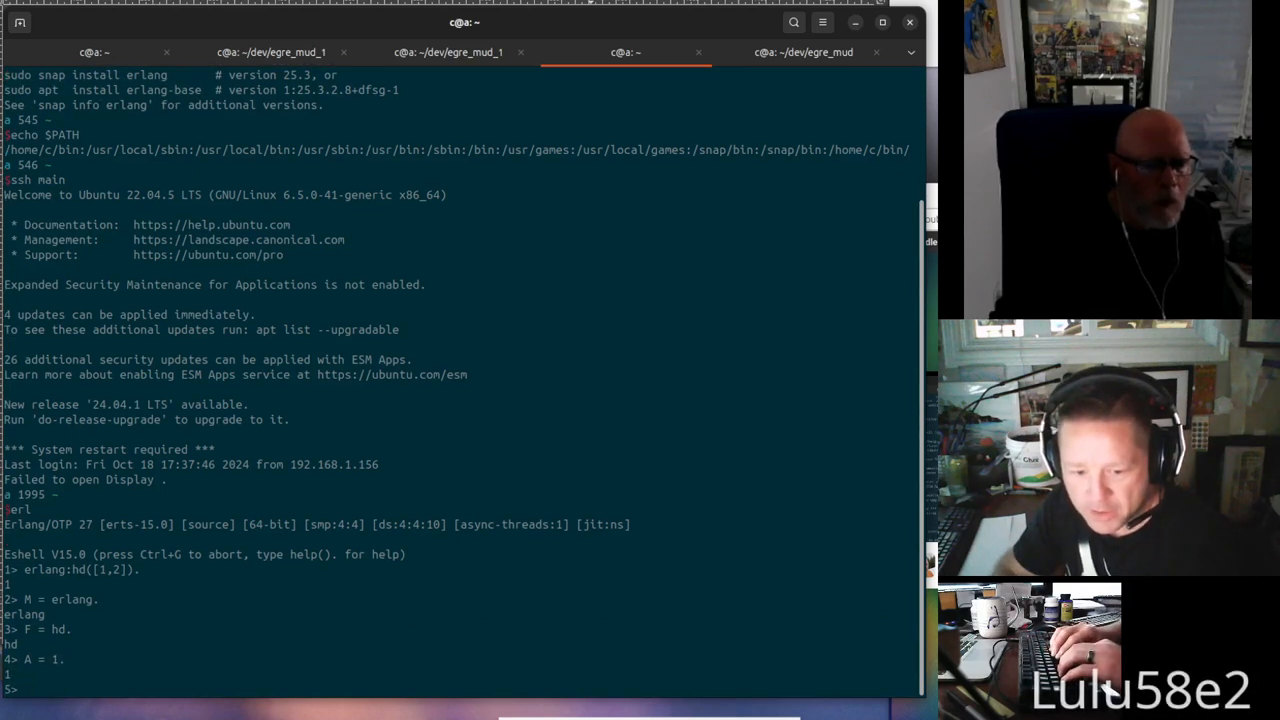
{"action": "type", "text": "Fun ="}
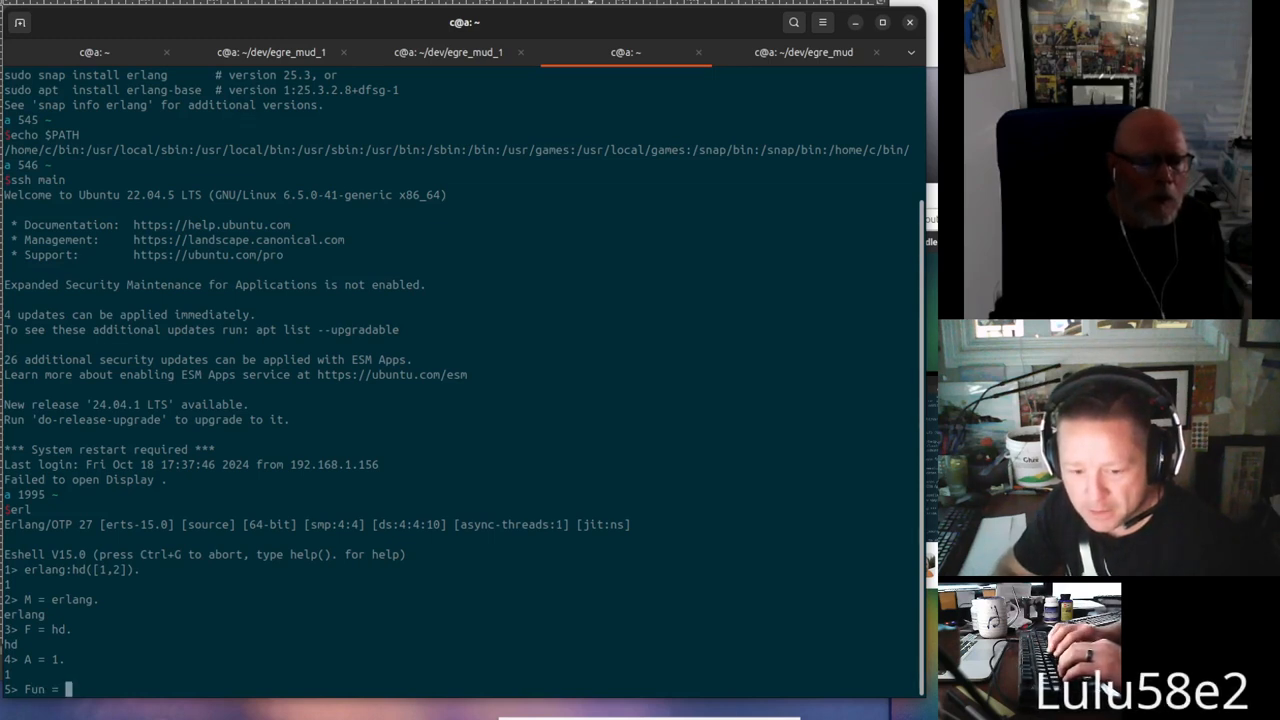
{"action": "type", "text": "M:F/A."}
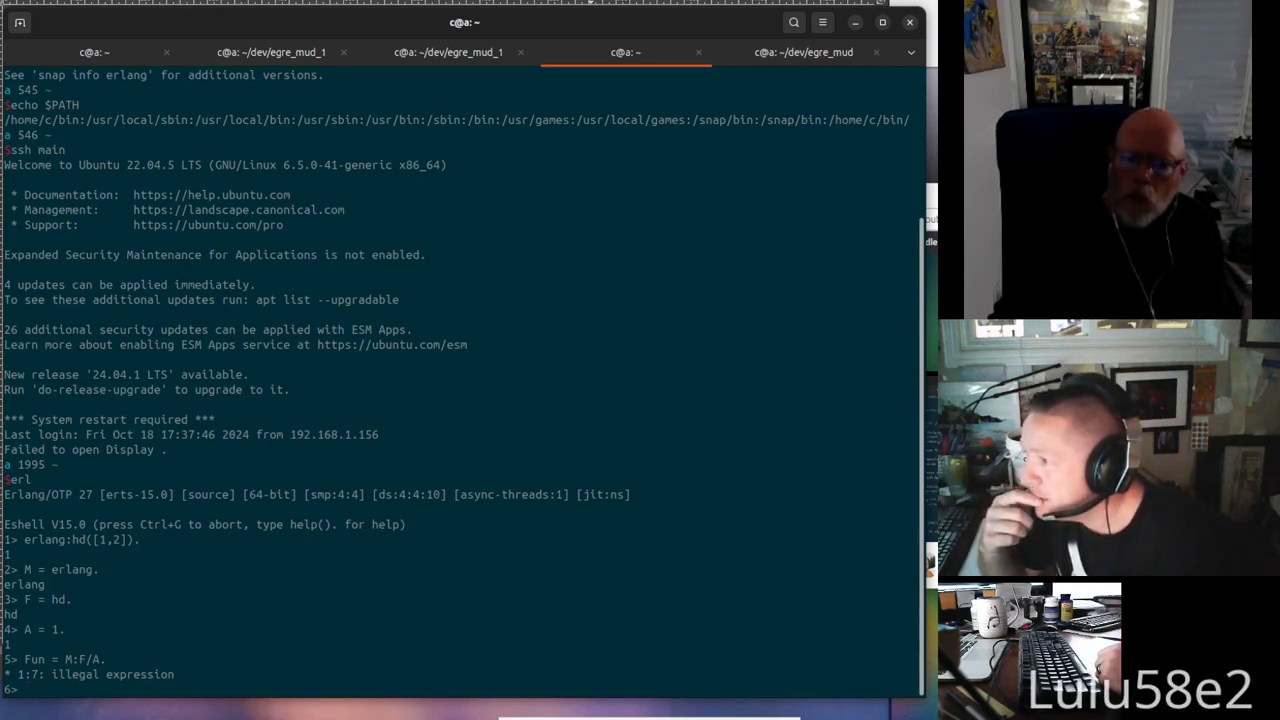
Build Fun = fun M:F/A and confirm Fun([2,3]) returns 2, then return to Vim
{"action": "type", "text": "Fun = M:F/A"}
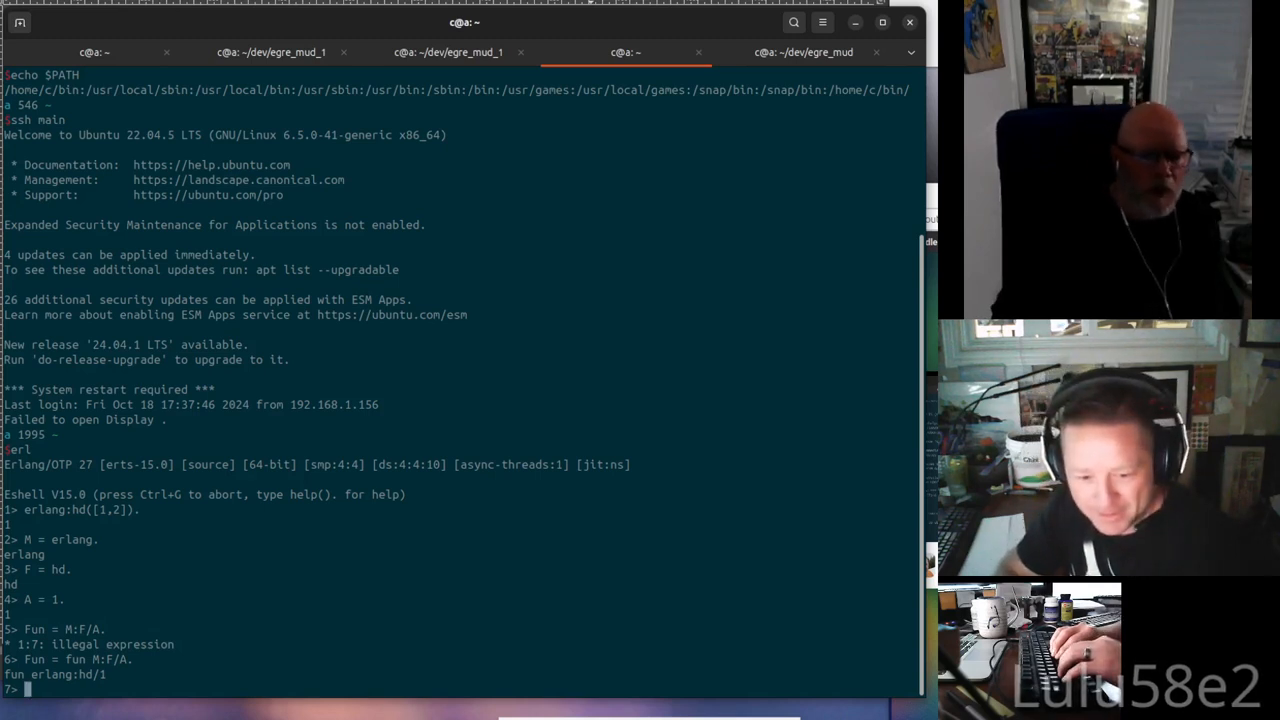
{"action": "type", "text": "Fun(["}
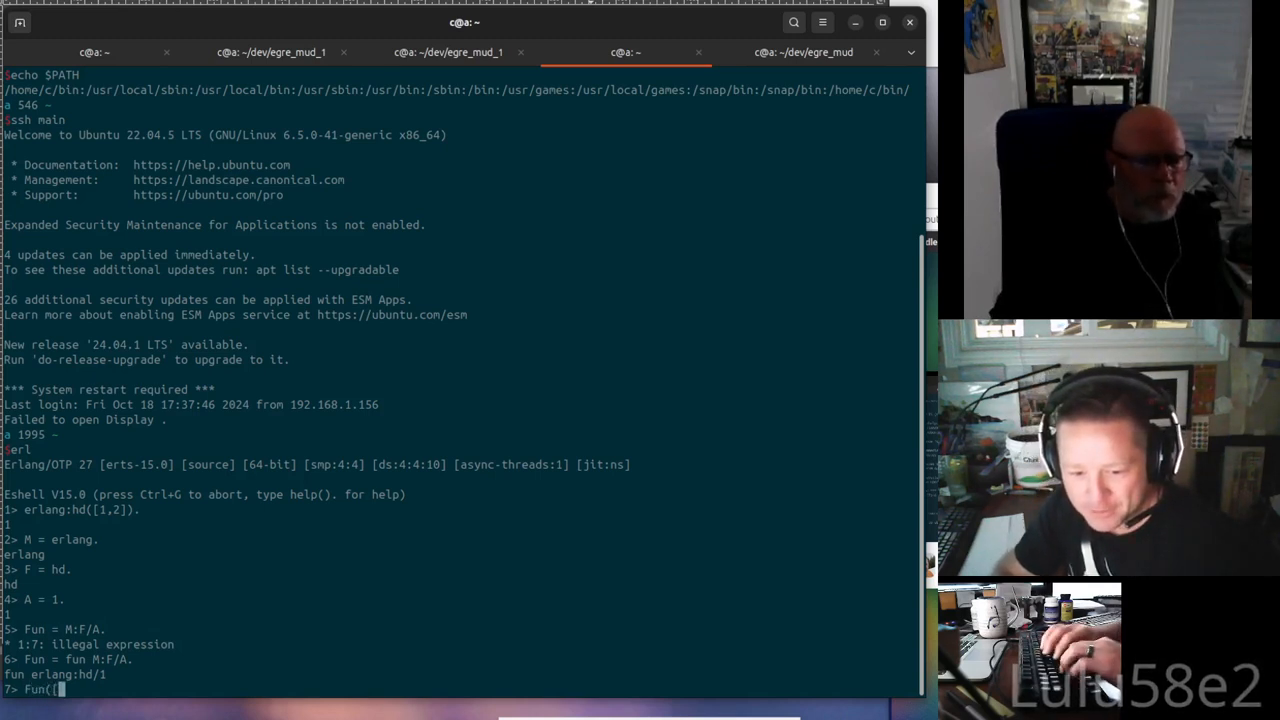
{"action": "type", "text": "2,3])."}
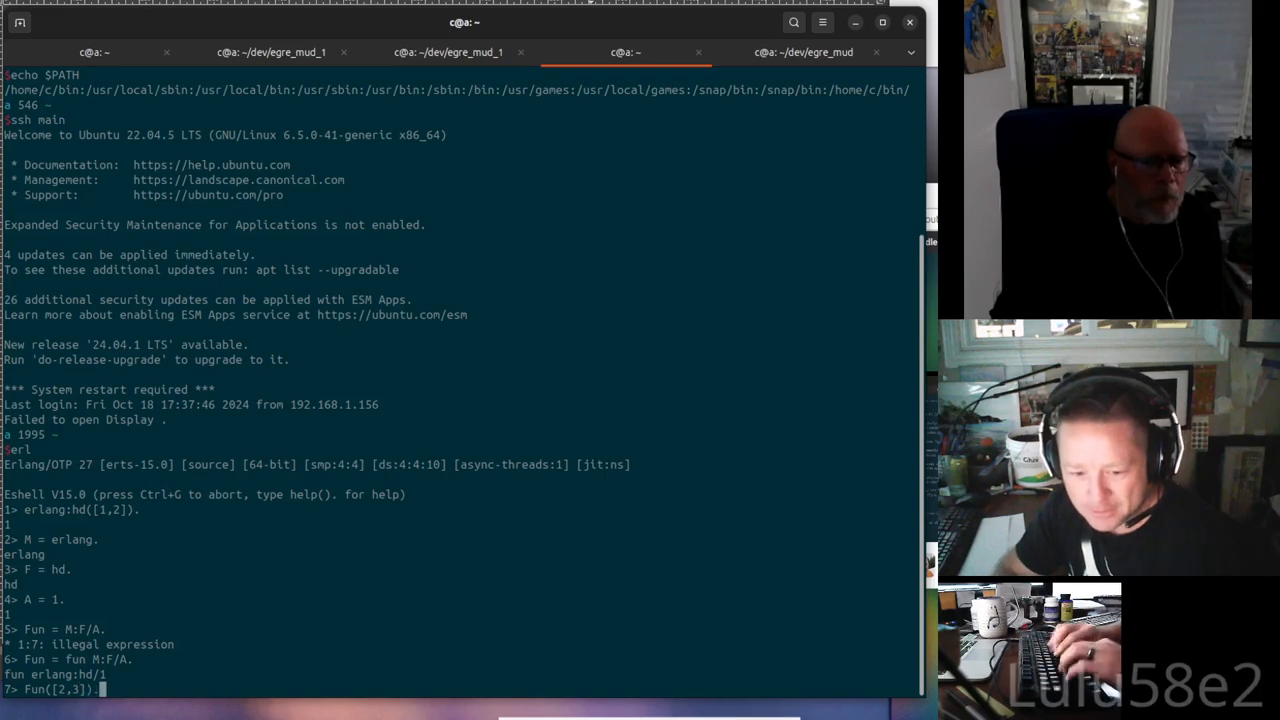
{"action": "key", "text": "Return"}
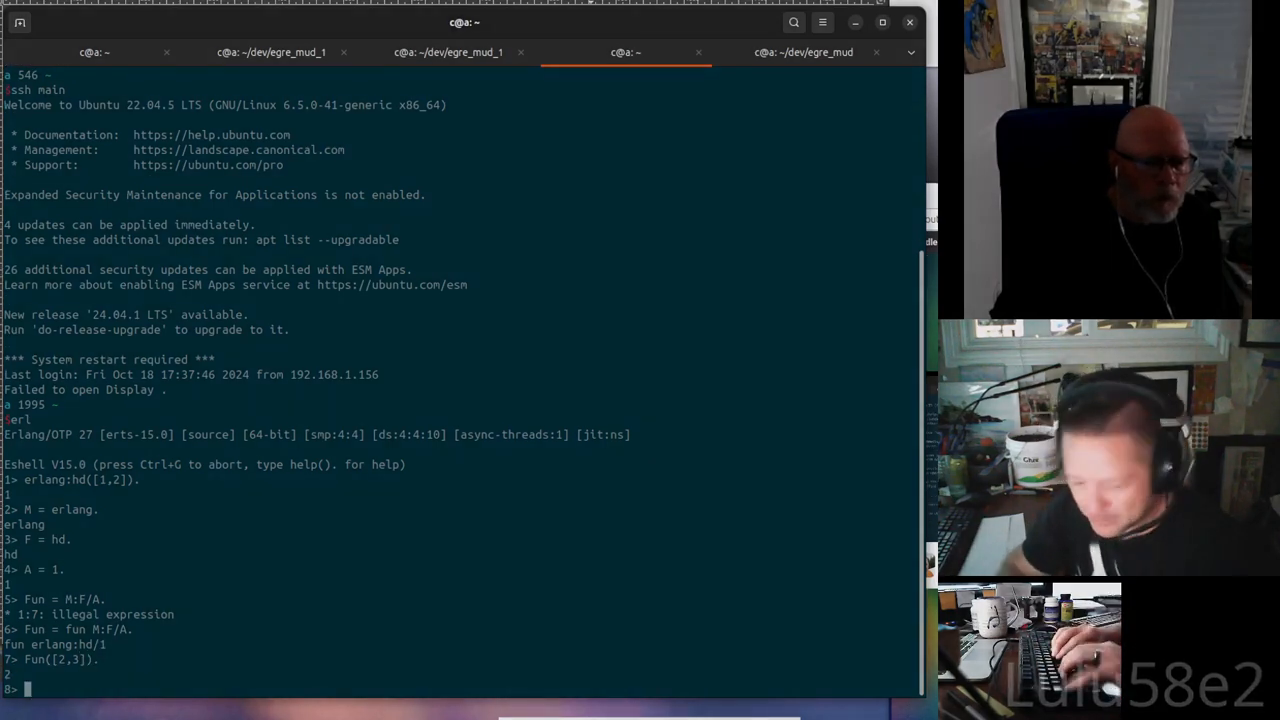
{"action": "left_click", "coordinate": [448, 52]}
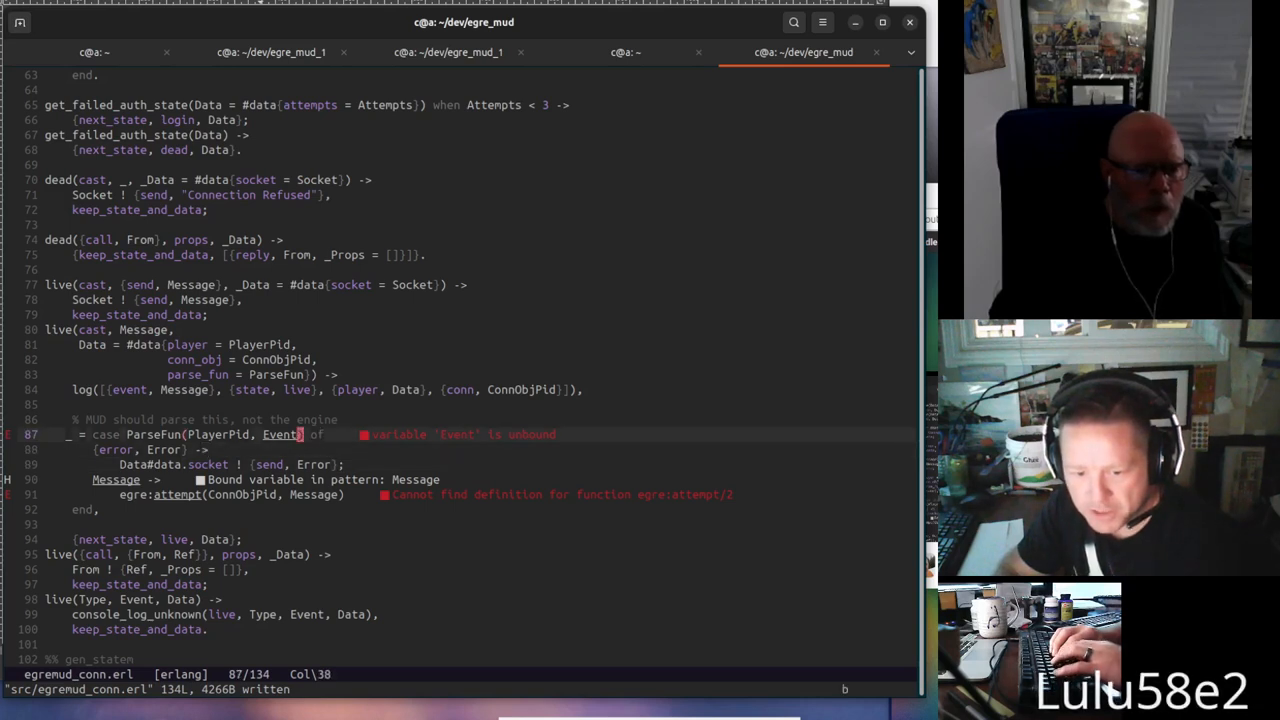
Retype the ParseFun call's Event argument as Message in egremud_conn.erl
{"action": "type", "text": "Messag"}
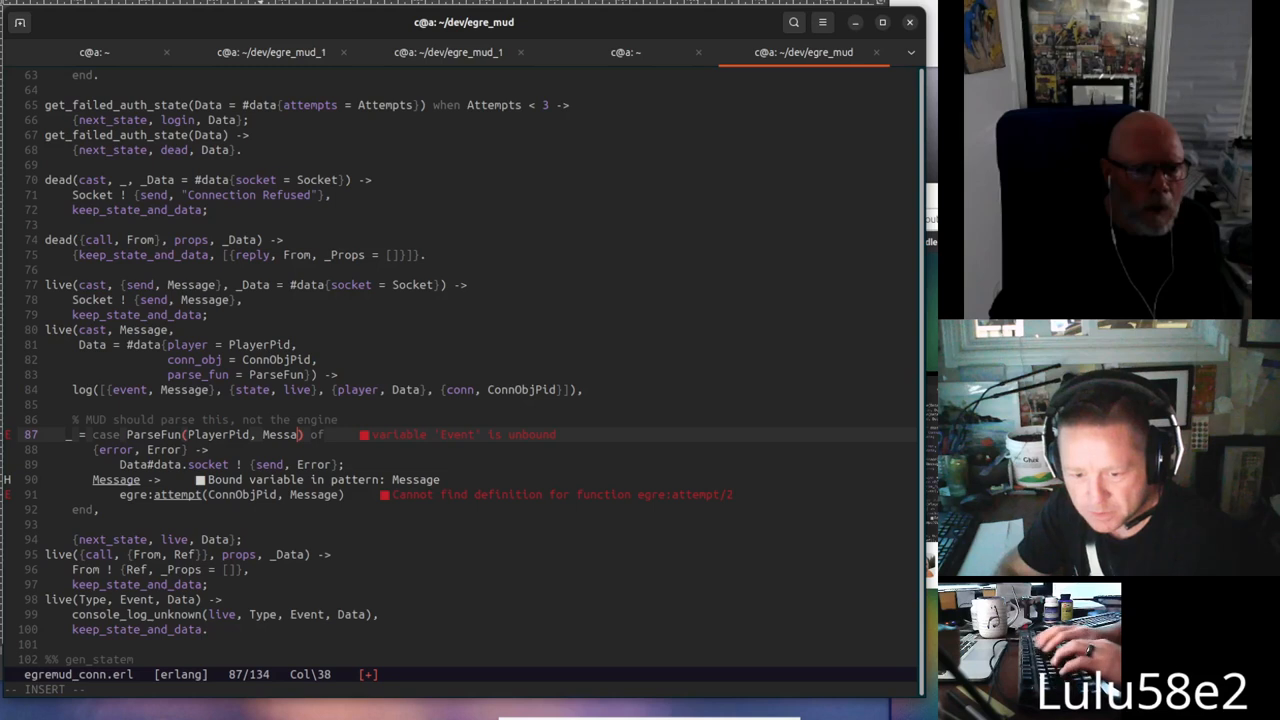